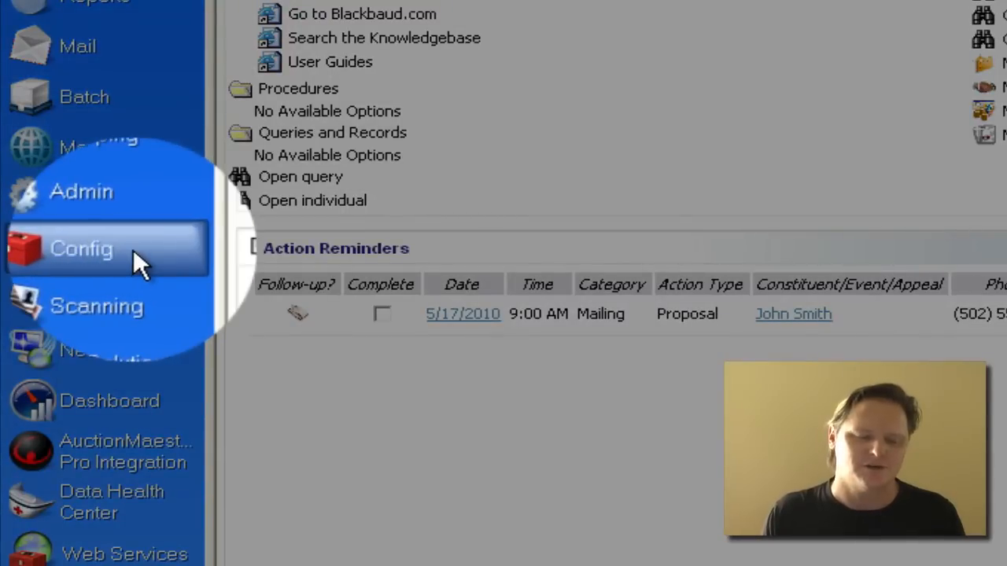
Step: Show the Configuration tables list scrolled down to the Donor Categories tables
{"action": "left_click", "coordinate": [81, 248]}
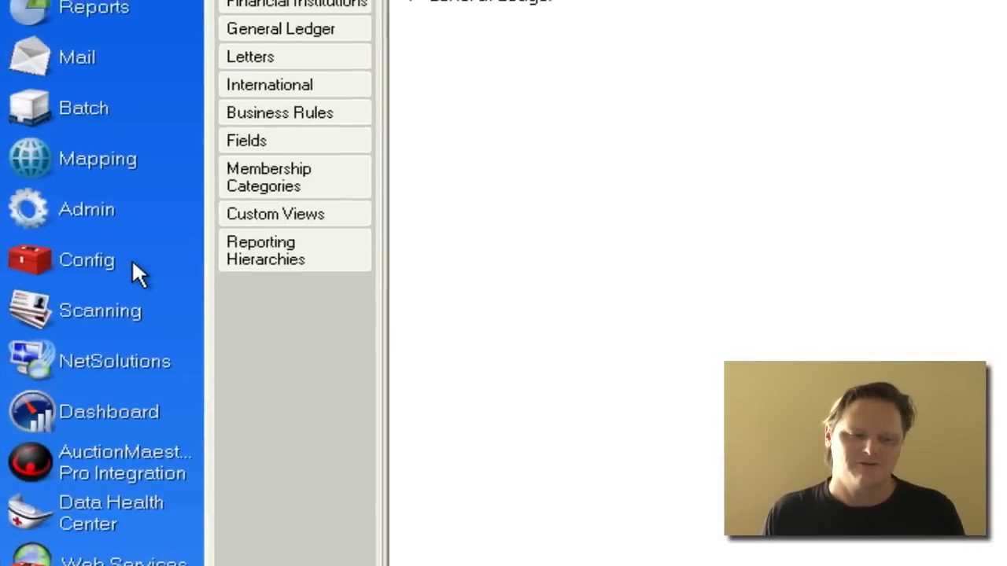
{"action": "left_click", "coordinate": [86, 259]}
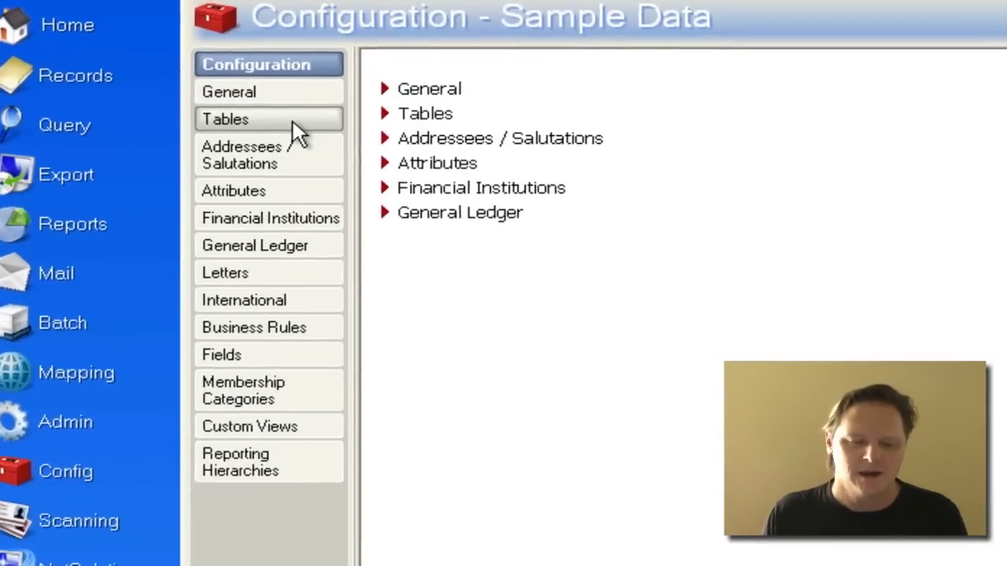
{"action": "left_click", "coordinate": [225, 118]}
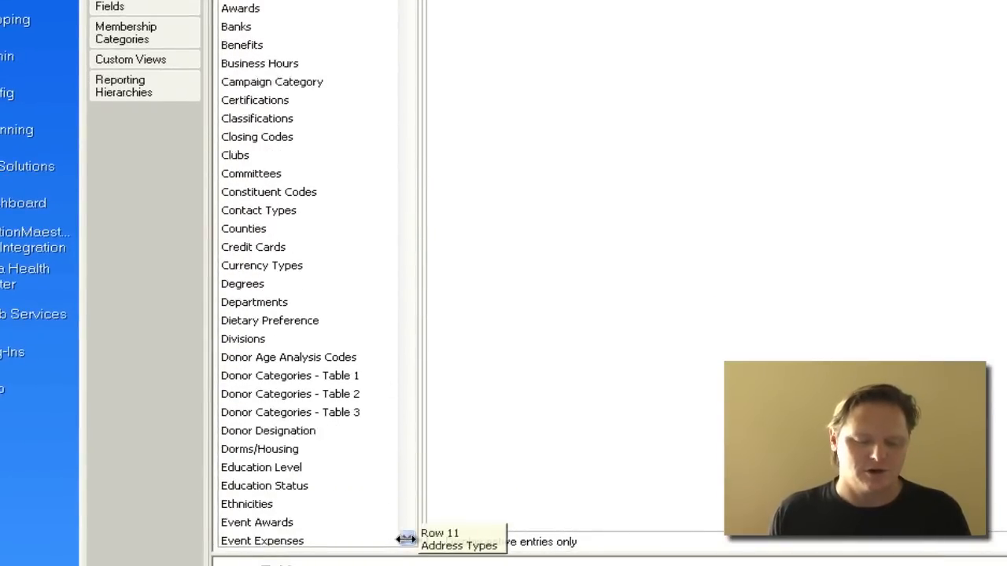
{"action": "scroll", "scroll_direction": "down", "scroll_amount": 3}
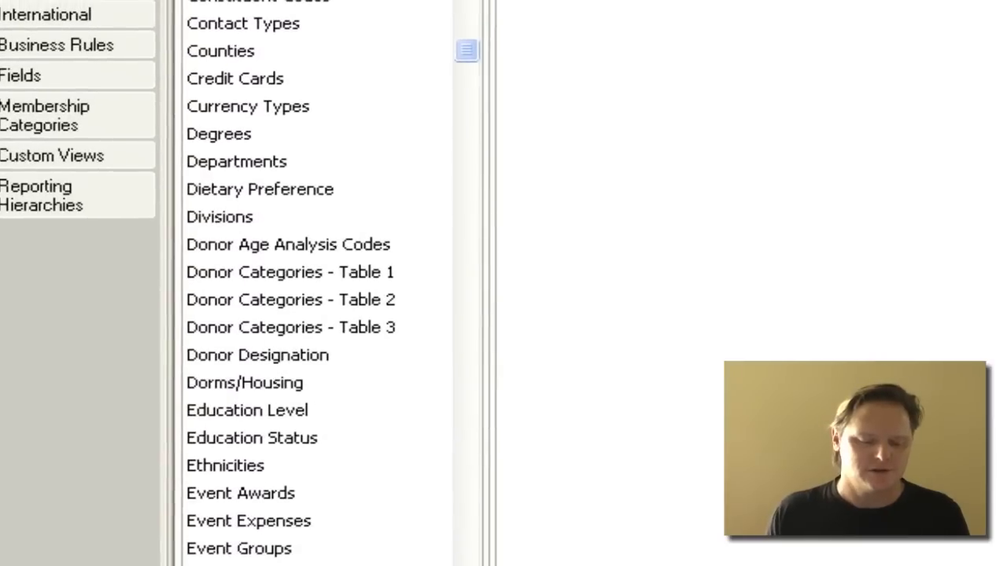
{"action": "scroll", "scroll_direction": "down", "scroll_amount": 3}
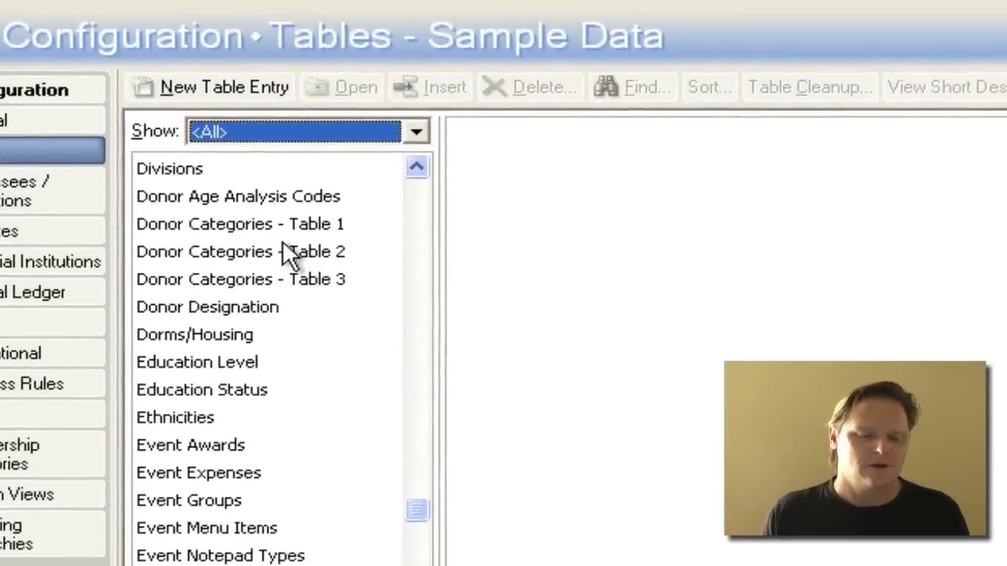
Step: Review the entries of Donor Categories Table 1, then Table 2
{"action": "left_click", "coordinate": [239, 223]}
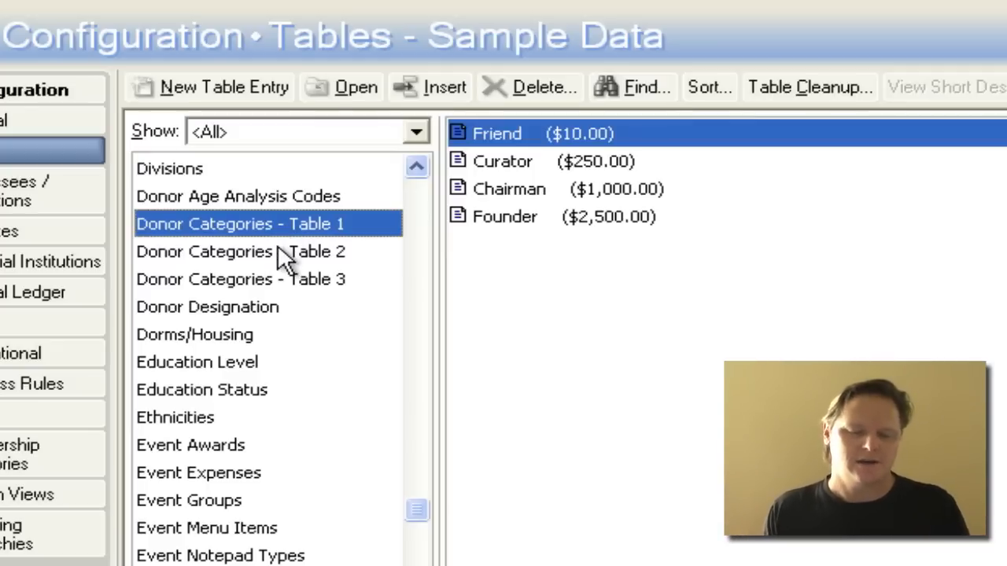
{"action": "mouse_move", "coordinate": [511, 224]}
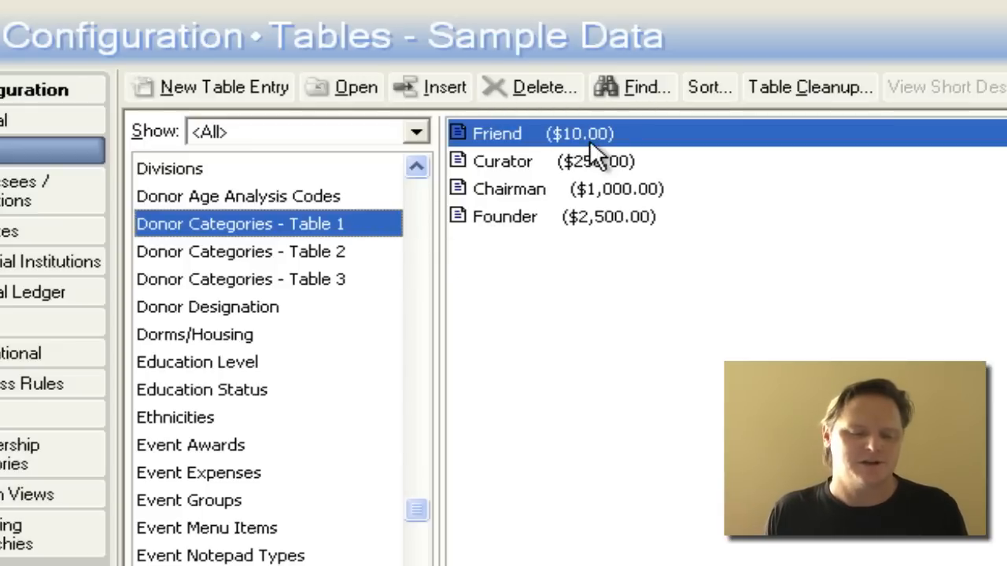
{"action": "mouse_move", "coordinate": [594, 224]}
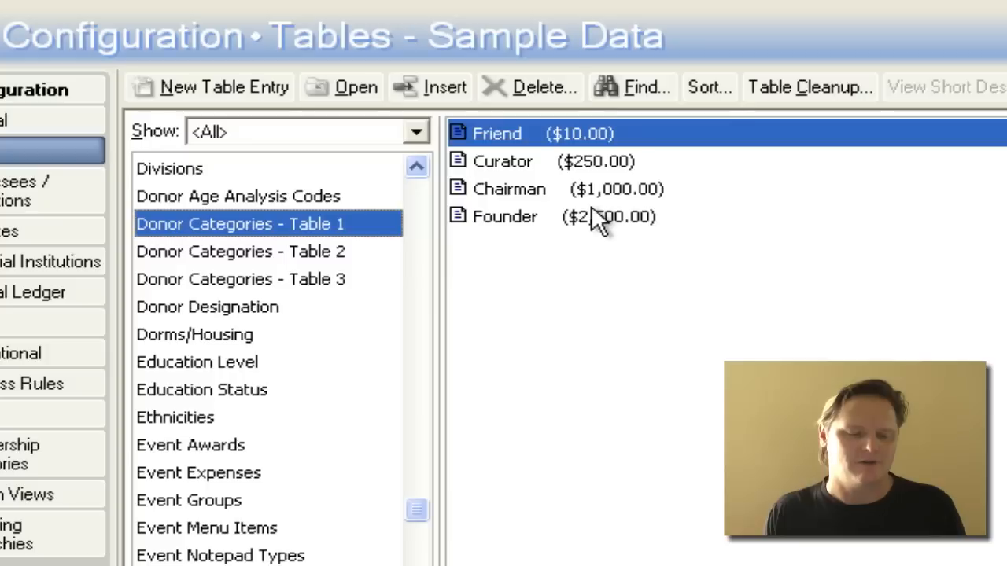
{"action": "left_click", "coordinate": [241, 251]}
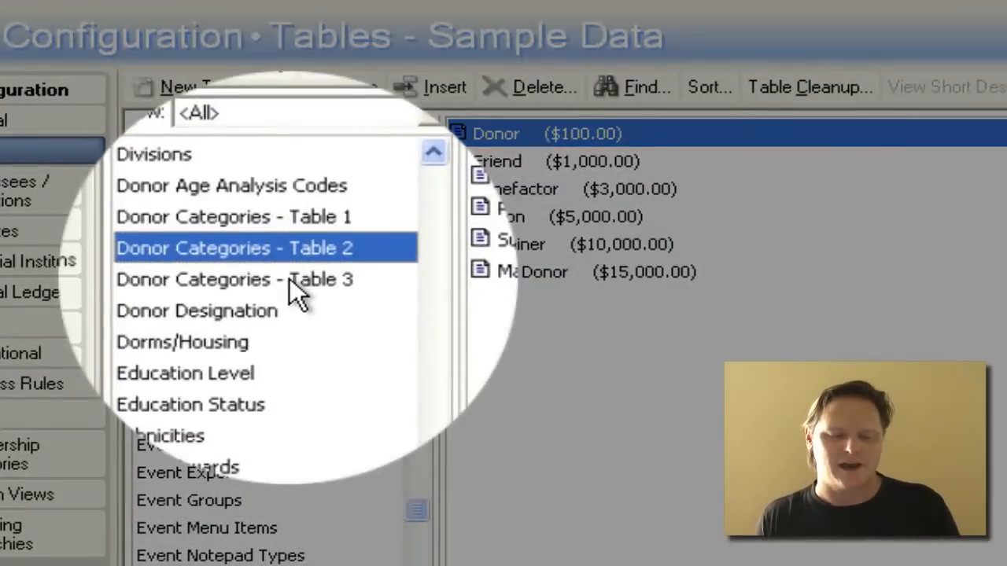
Step: In Donor Categories Table 3, add Platinum $25,000 and Gold $15,000 entries
{"action": "left_click", "coordinate": [242, 278]}
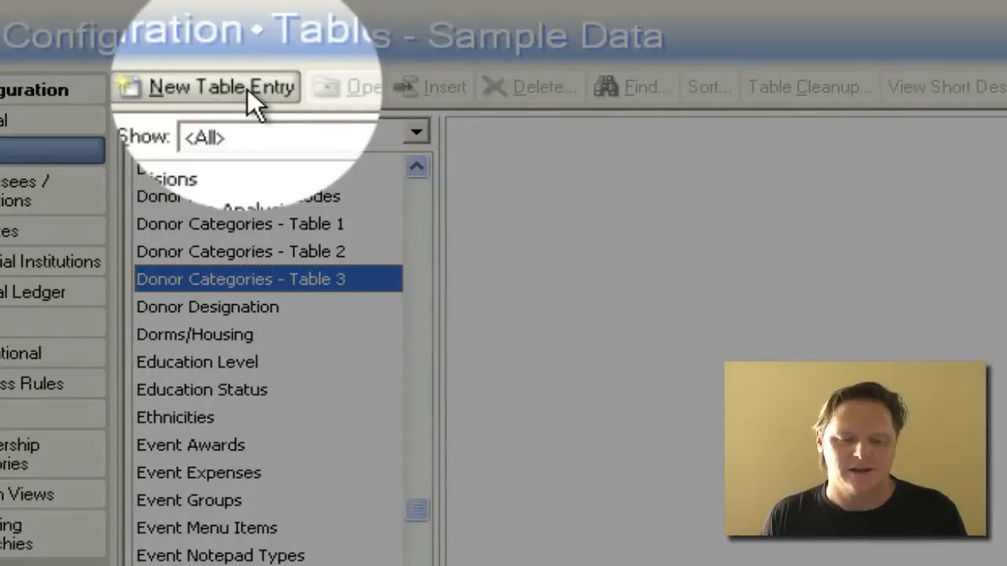
{"action": "left_click", "coordinate": [220, 86]}
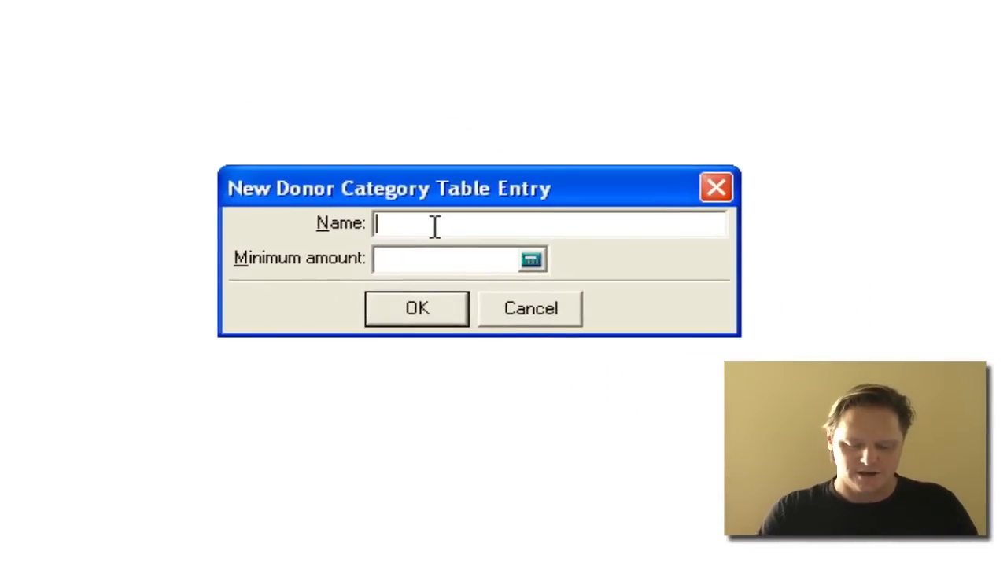
{"action": "type", "text": "Platinu"}
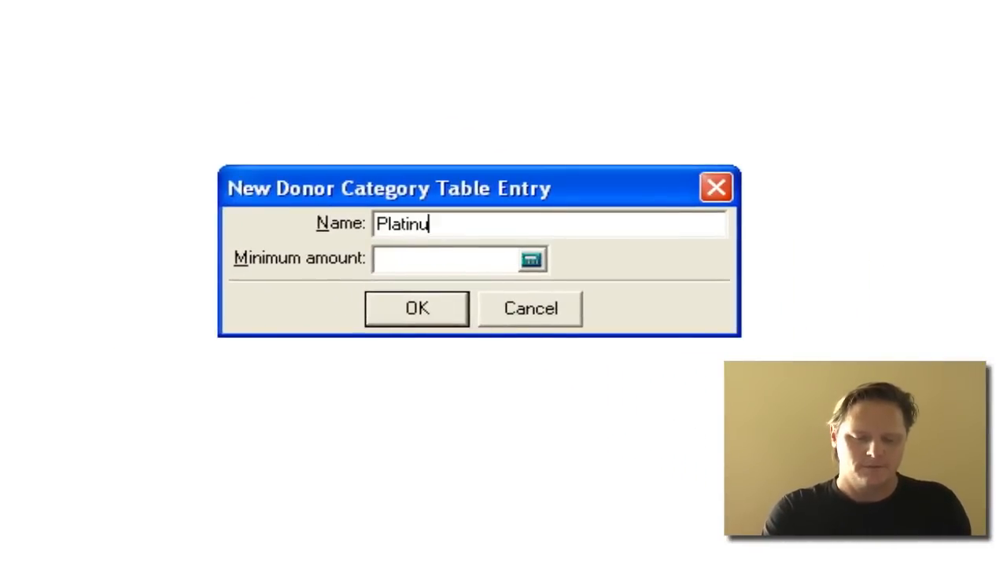
{"action": "type", "text": "2"}
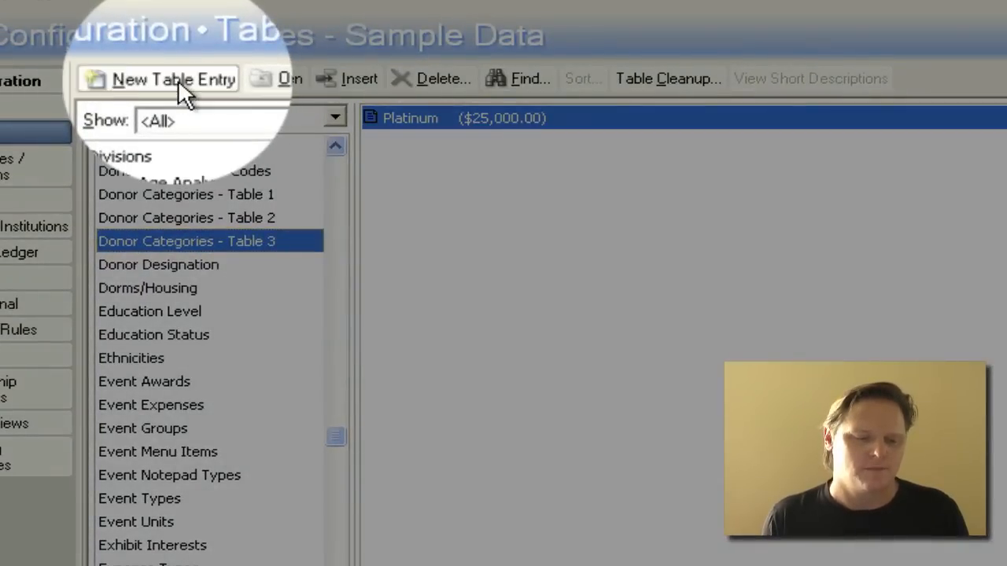
{"action": "left_click", "coordinate": [173, 79]}
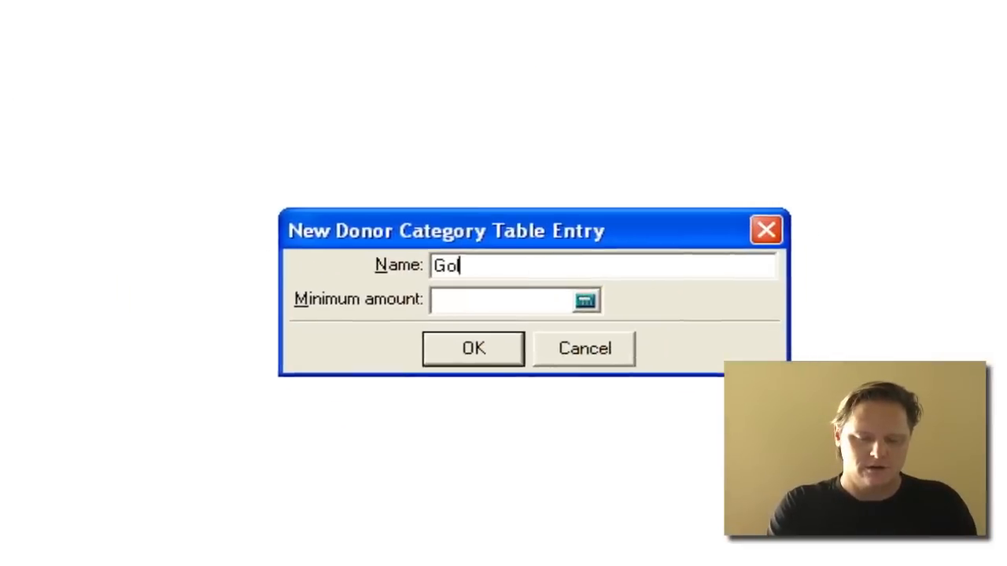
{"action": "type", "text": "150"}
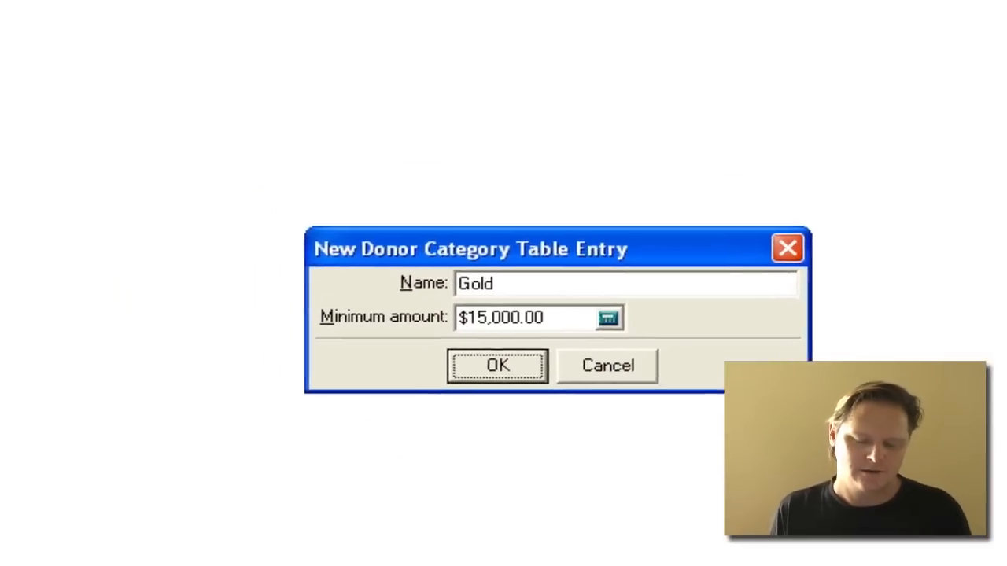
{"action": "left_click", "coordinate": [496, 365]}
{"action": "type", "text": "S"}
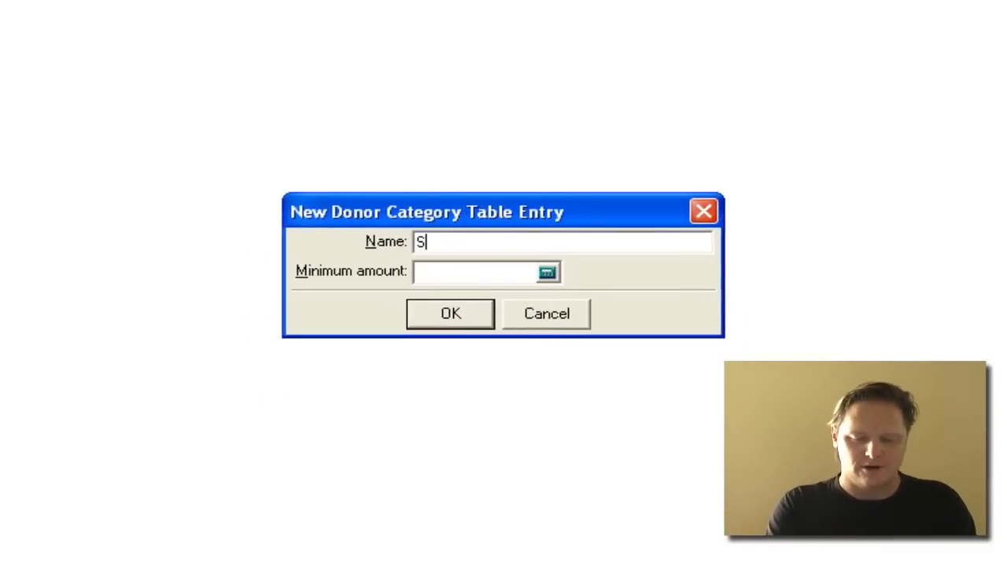
Step: Add Silver $5,000 and Bronze $1,000 entries to Table 3
{"action": "type", "text": "ilver"}
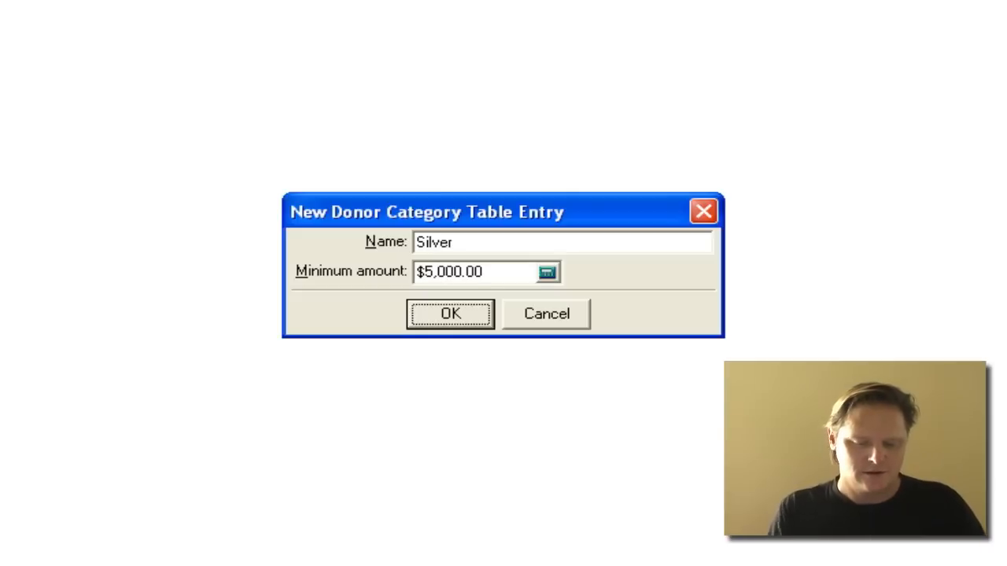
{"action": "left_click", "coordinate": [450, 313]}
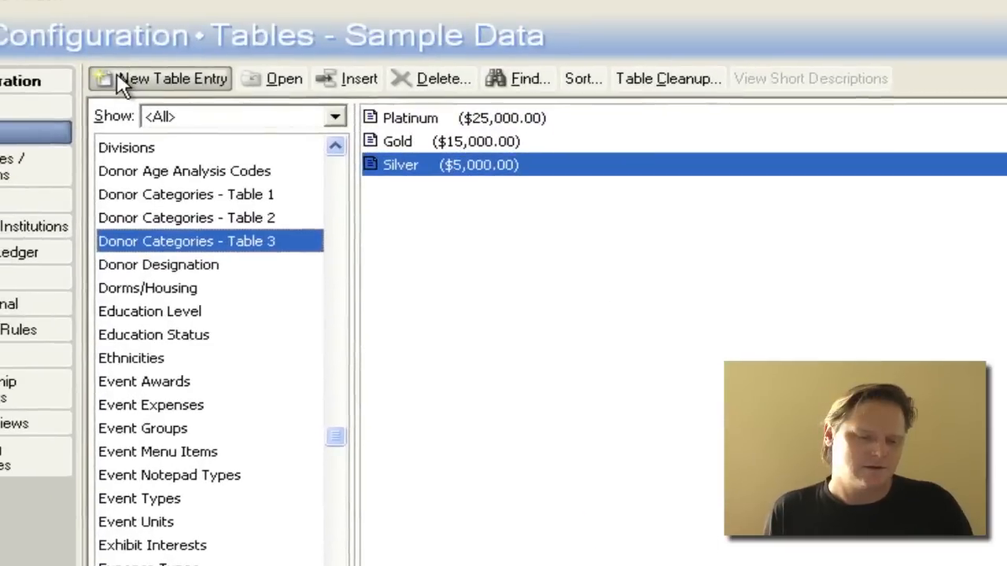
{"action": "left_click", "coordinate": [171, 77]}
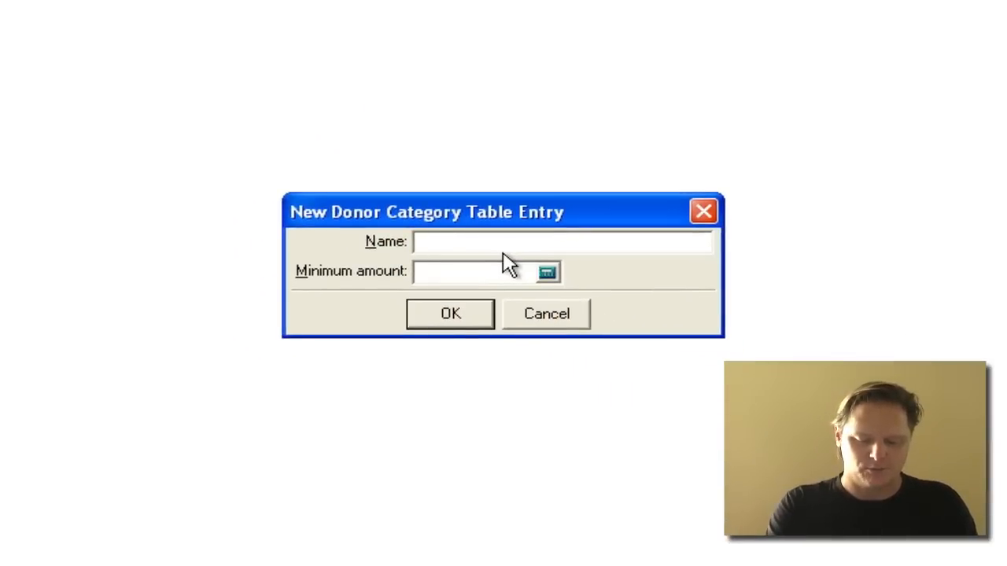
{"action": "type", "text": "Bronze"}
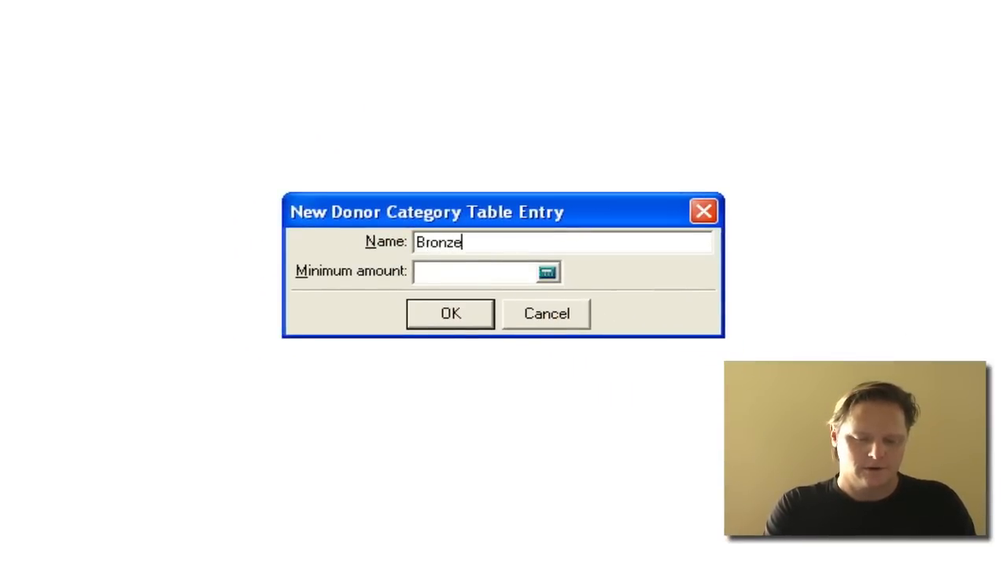
{"action": "type", "text": "1000"}
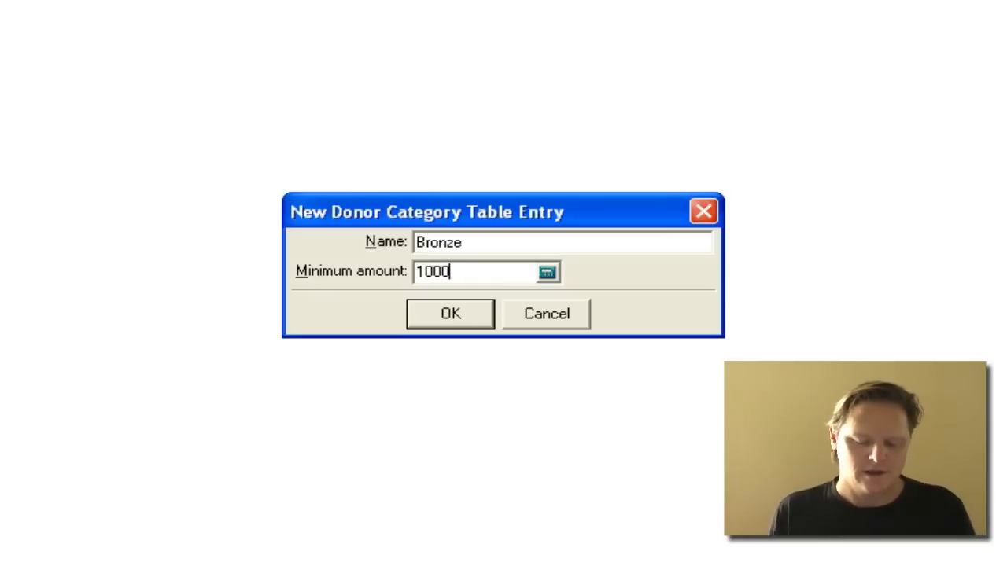
{"action": "left_click", "coordinate": [450, 313]}
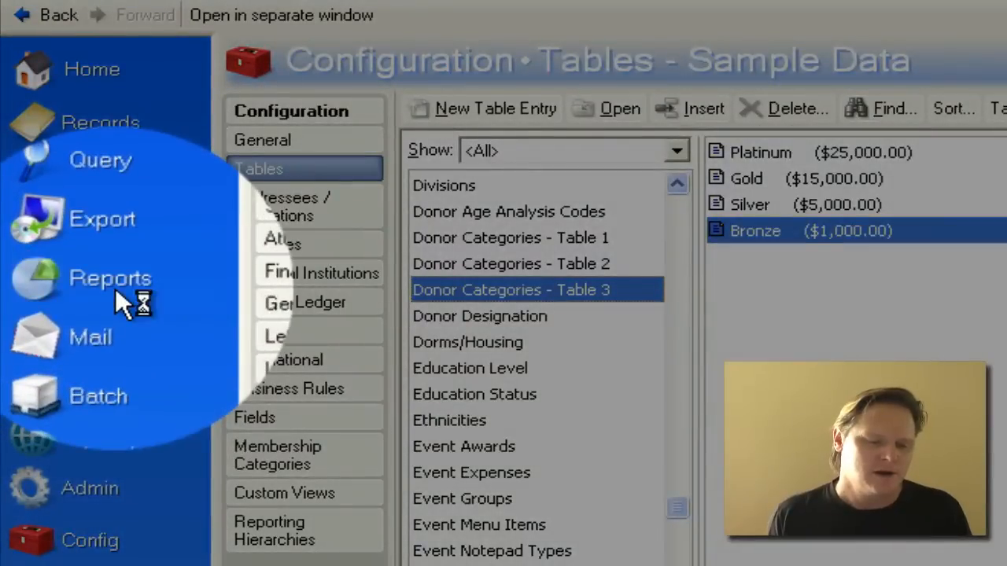
Step: Go to Reports, Analytical Reports, and choose the Donor Category Report
{"action": "left_click", "coordinate": [109, 278]}
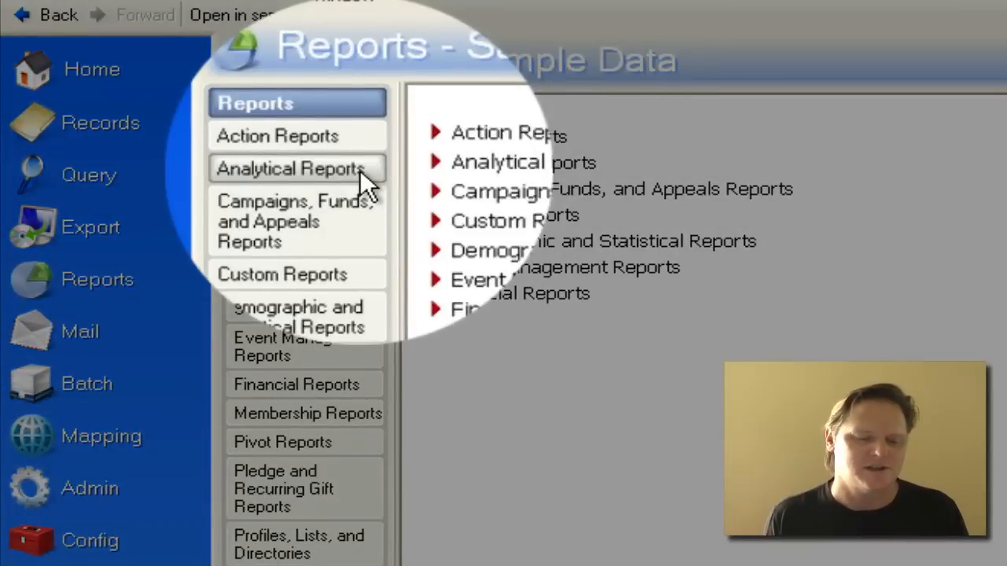
{"action": "left_click", "coordinate": [299, 169]}
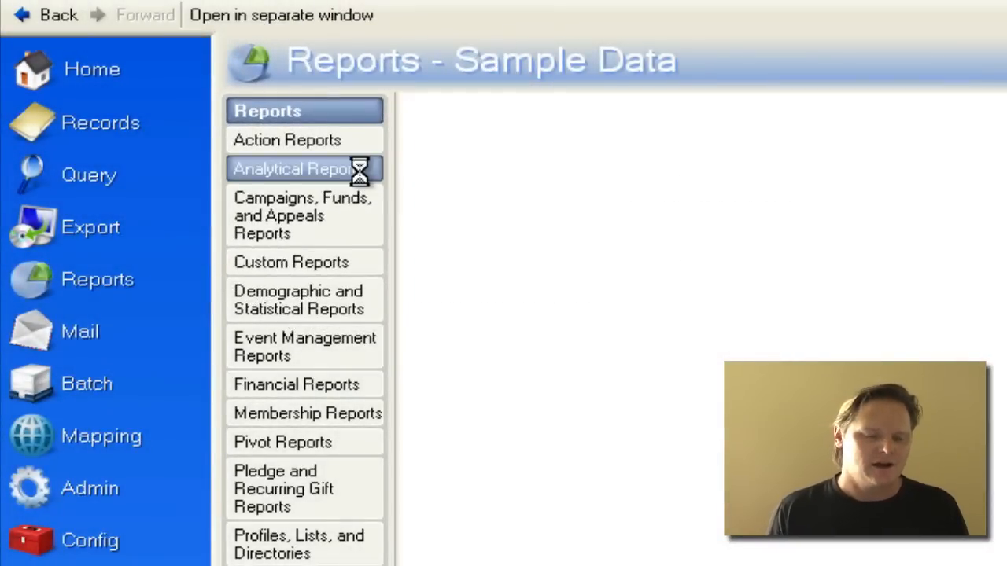
{"action": "left_click", "coordinate": [297, 168]}
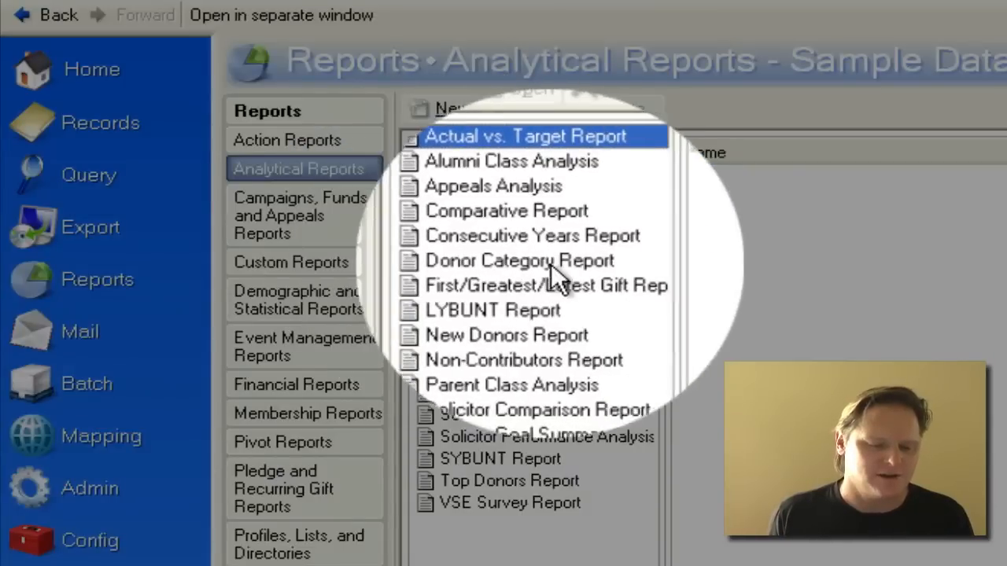
{"action": "left_click", "coordinate": [522, 260]}
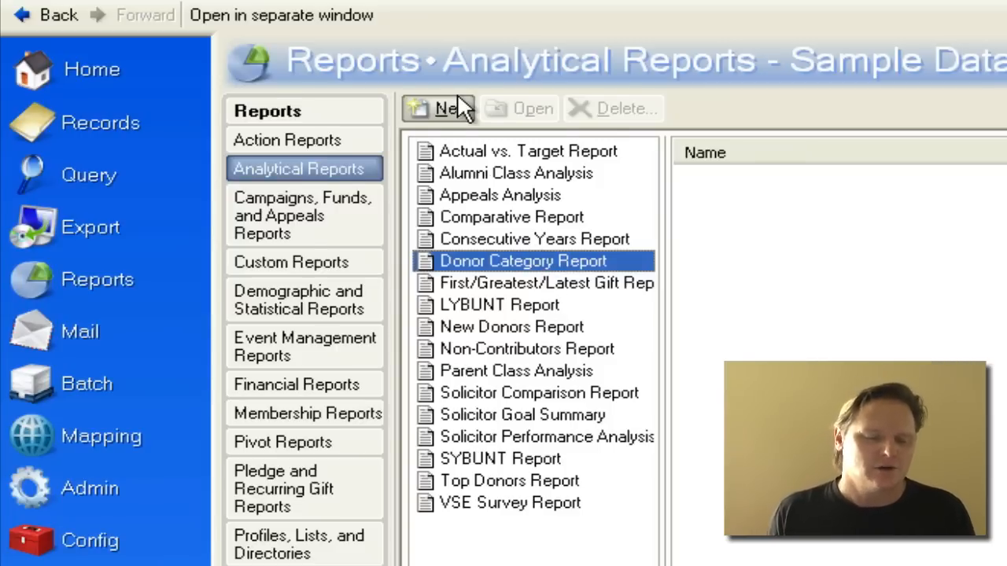
Step: Start a new Donor Category Report including all dates, deceased constituents, and both report types
{"action": "left_click", "coordinate": [441, 108]}
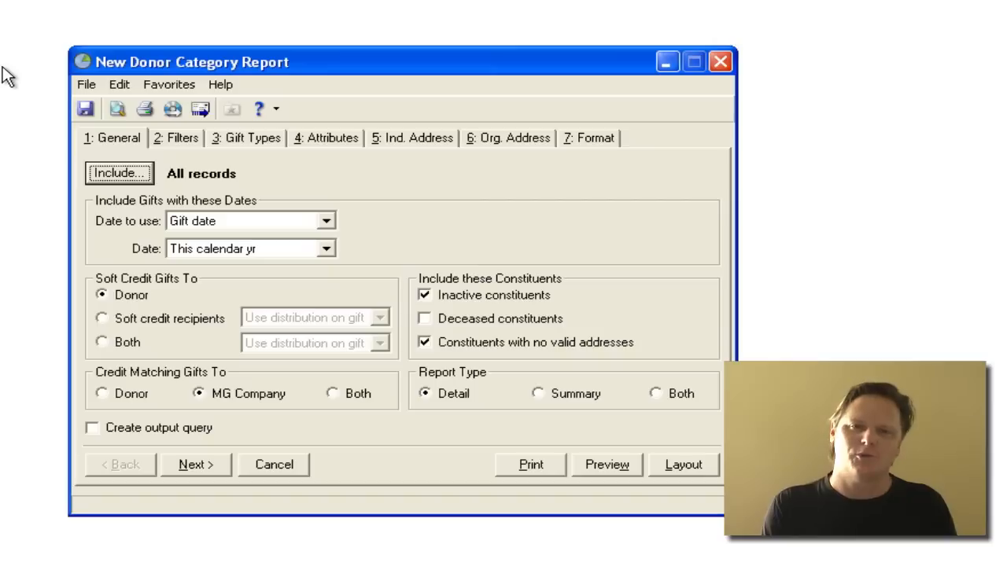
{"action": "mouse_move", "coordinate": [347, 182]}
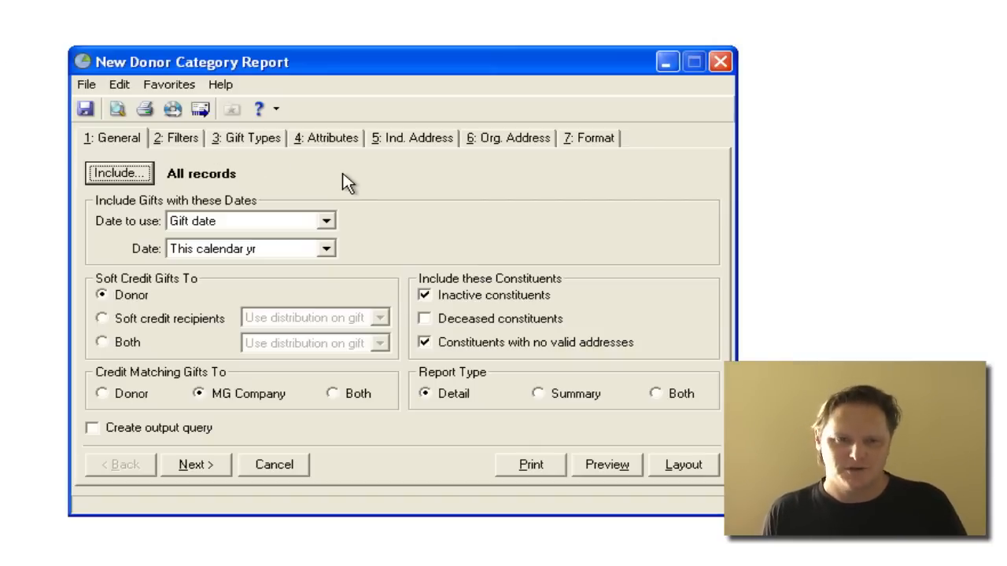
{"action": "mouse_move", "coordinate": [334, 260]}
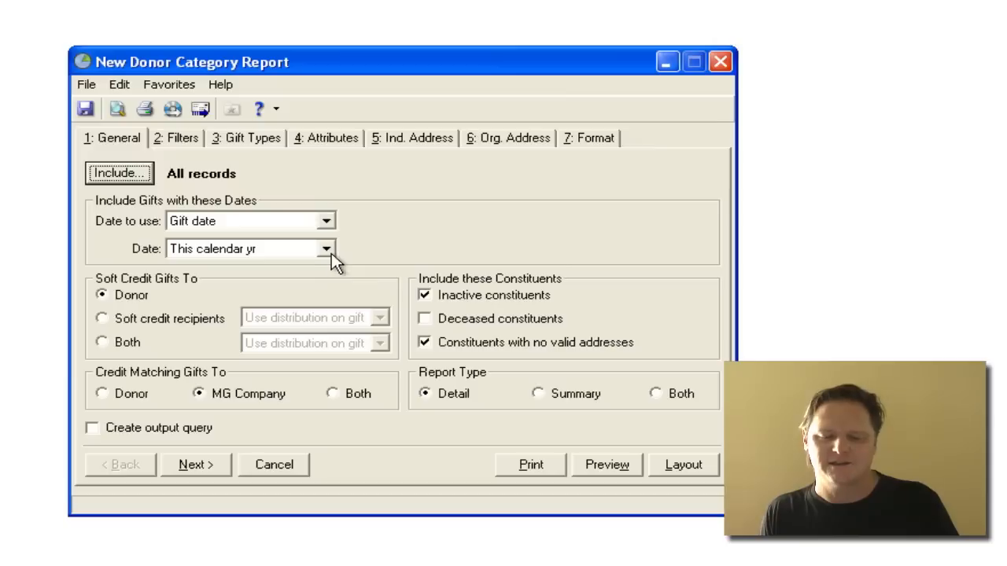
{"action": "left_click", "coordinate": [325, 248]}
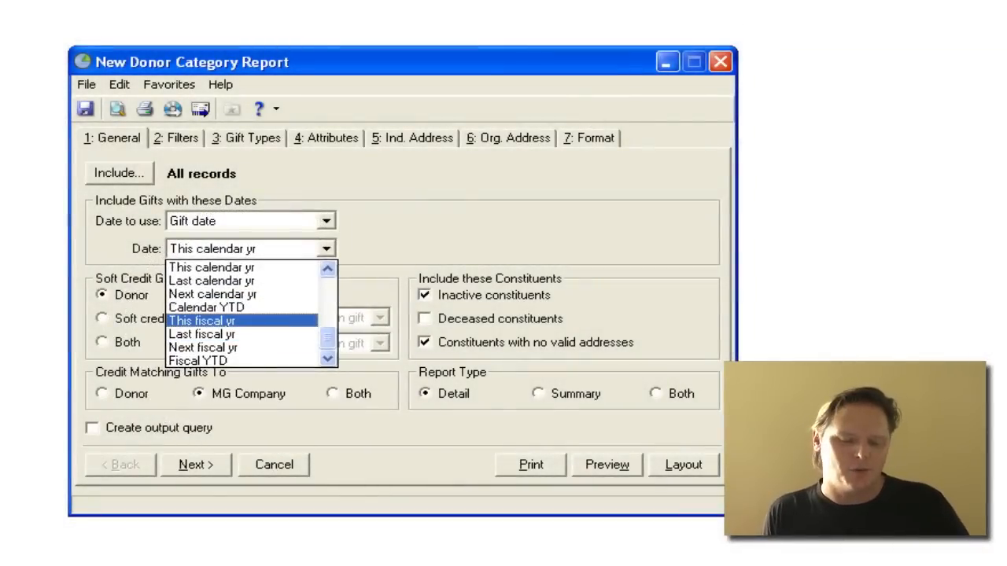
{"action": "mouse_move", "coordinate": [299, 347]}
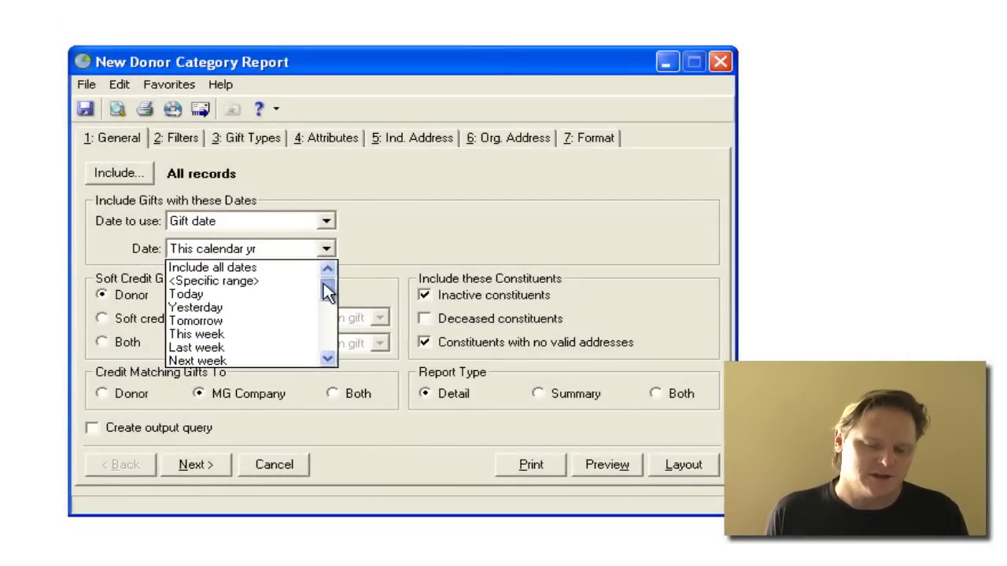
{"action": "left_click", "coordinate": [210, 266]}
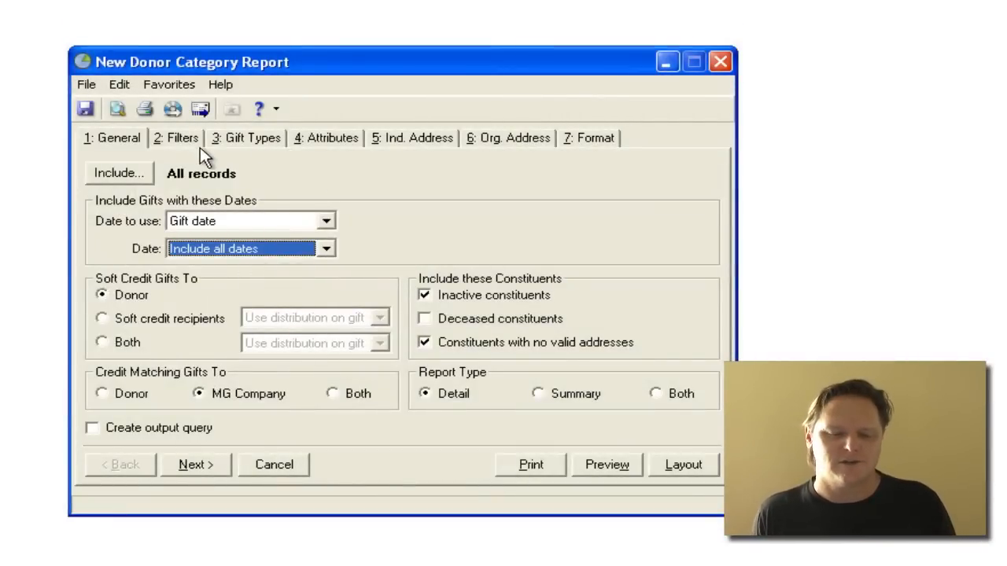
{"action": "mouse_move", "coordinate": [195, 137]}
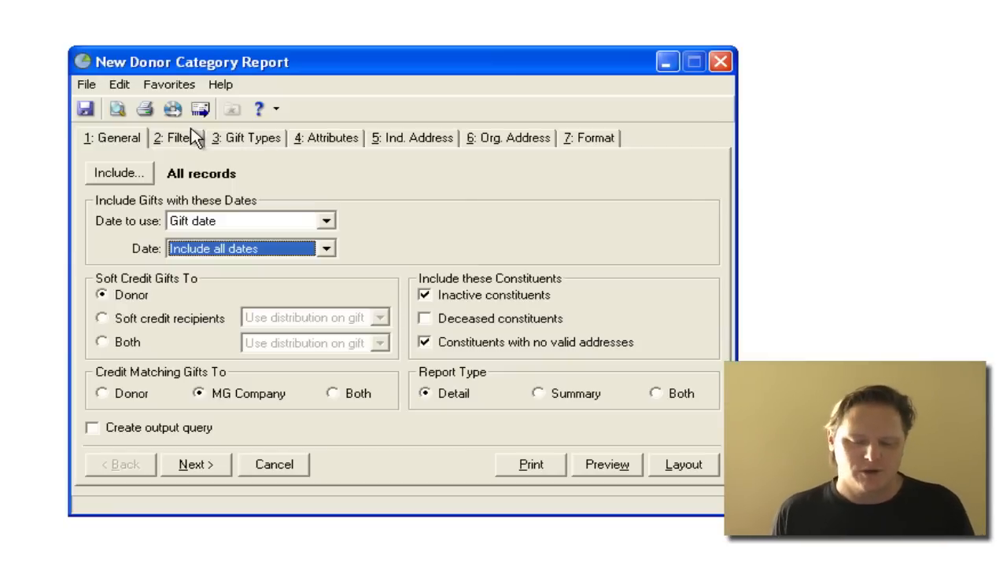
{"action": "mouse_move", "coordinate": [573, 383]}
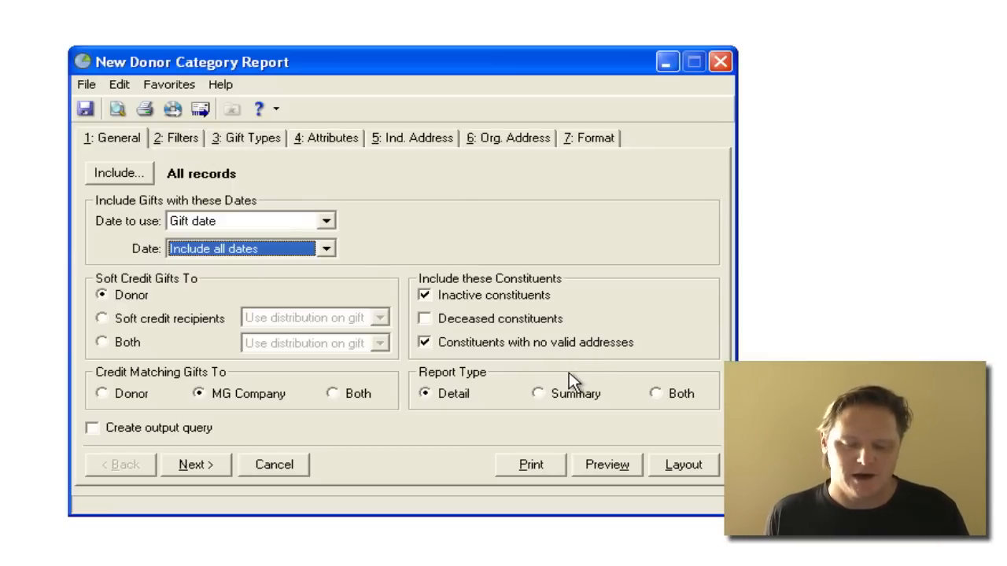
{"action": "mouse_move", "coordinate": [542, 405]}
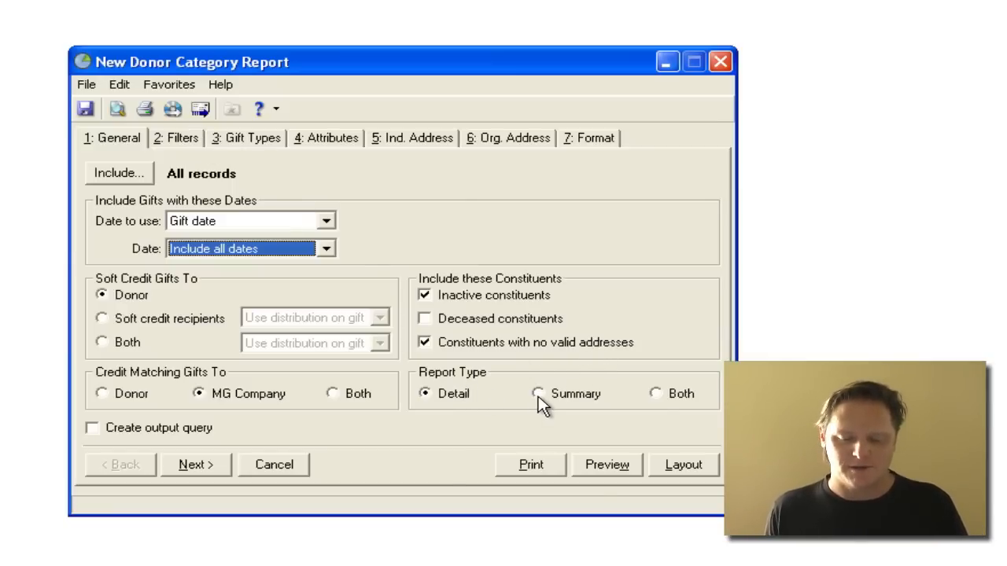
{"action": "left_click", "coordinate": [655, 392]}
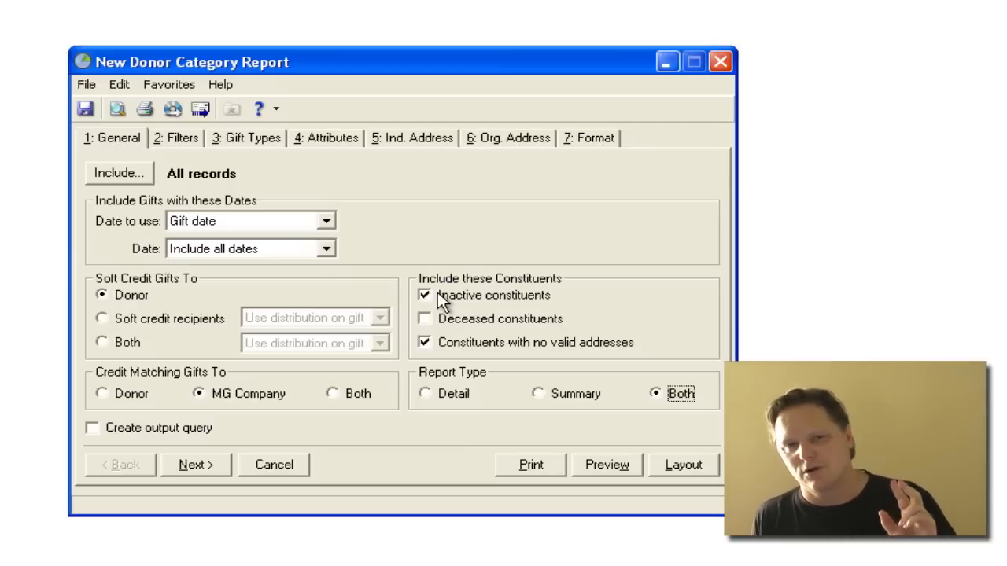
{"action": "left_click", "coordinate": [424, 317]}
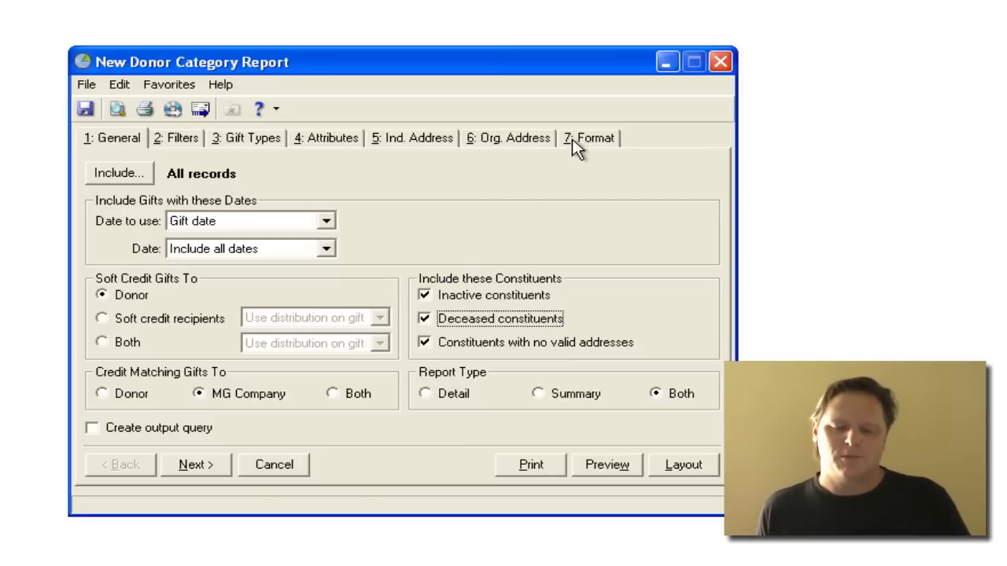
Step: Title the report 'Donor Wall' in the format settings
{"action": "left_click", "coordinate": [589, 138]}
{"action": "type", "text": "Donor"}
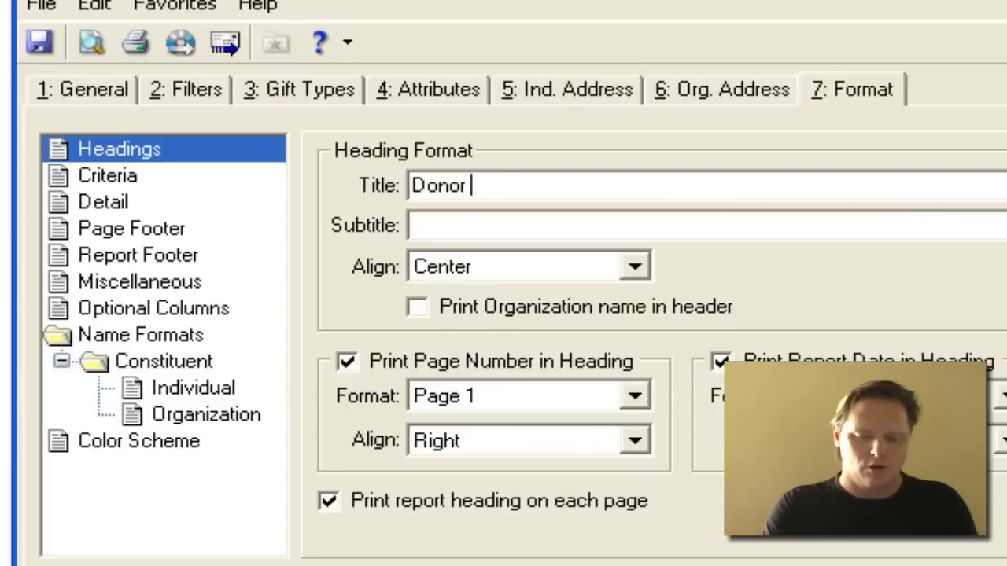
{"action": "type", "text": "Wall"}
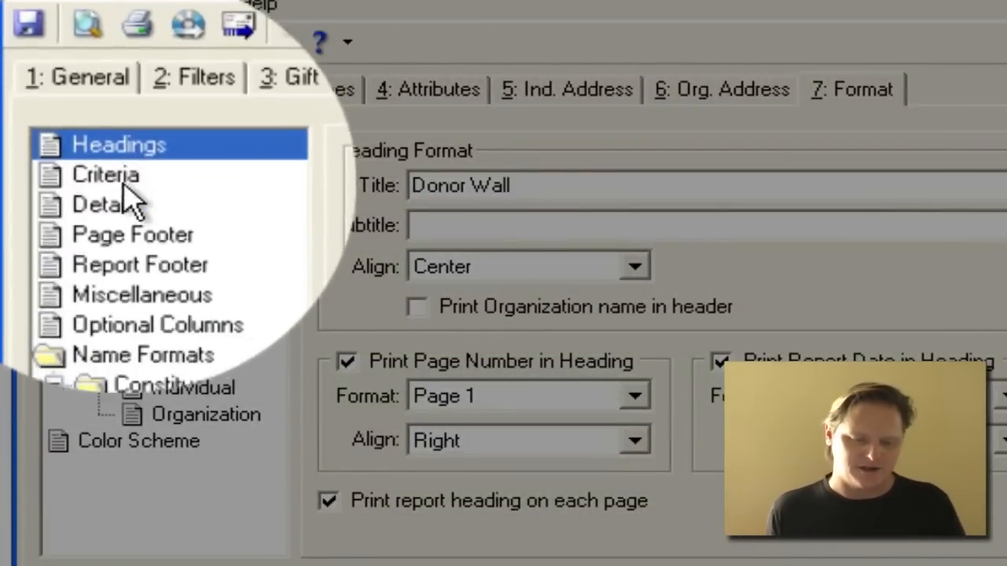
{"action": "left_click", "coordinate": [94, 188]}
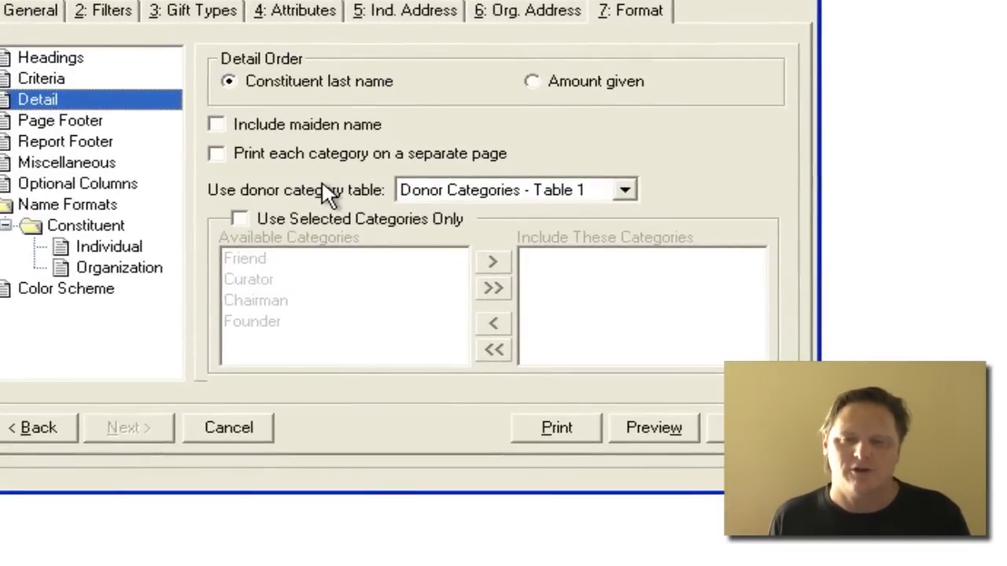
Step: Group the detail by Donor Categories Table 3, using selected categories only
{"action": "left_click", "coordinate": [623, 189]}
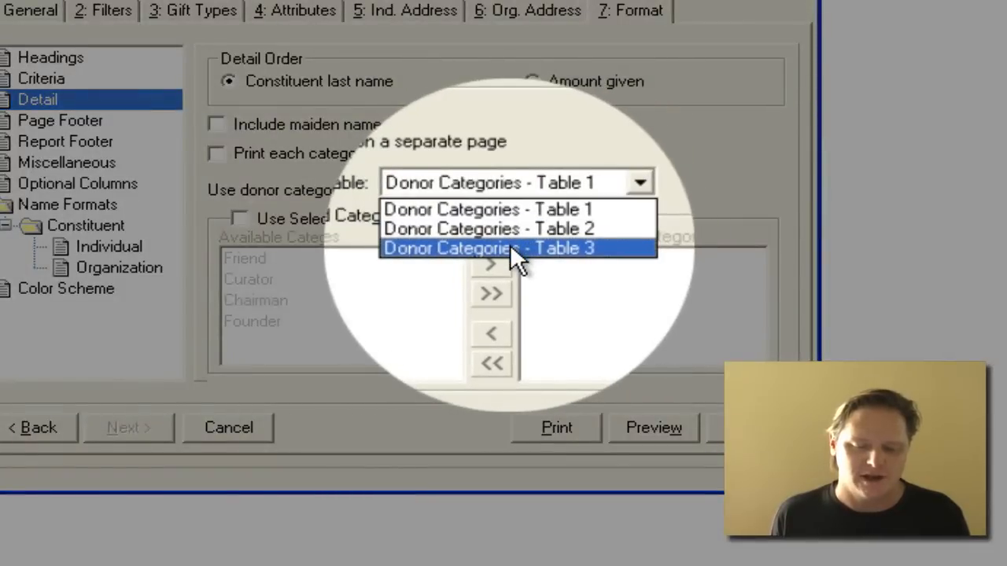
{"action": "left_click", "coordinate": [488, 248]}
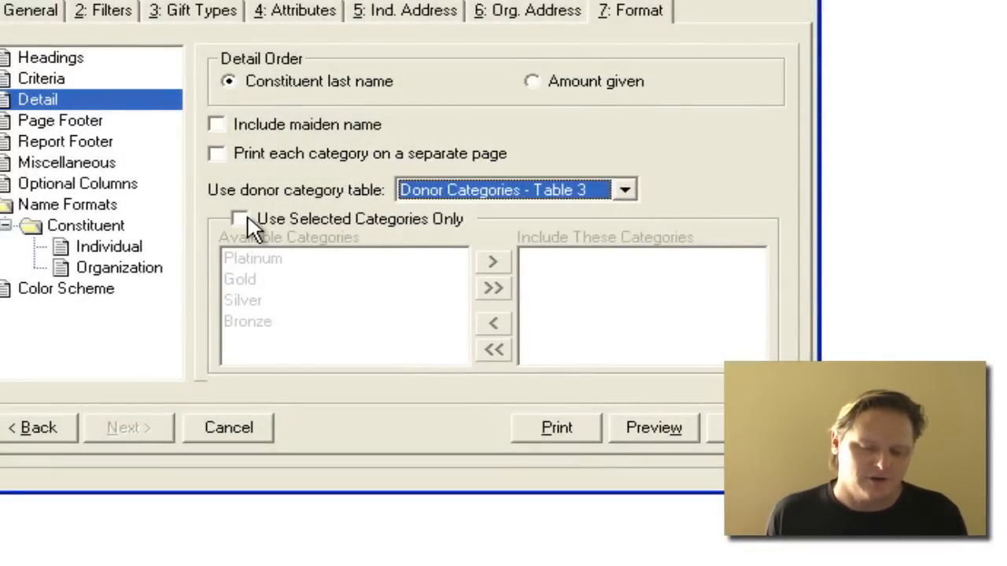
{"action": "left_click", "coordinate": [237, 219]}
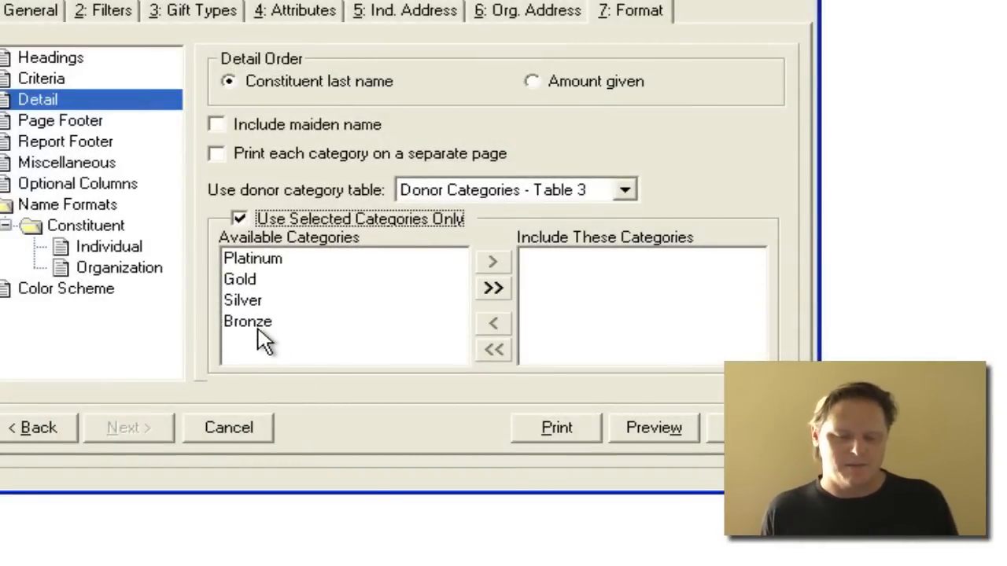
Step: Move all four categories, Platinum, Gold, Silver and Bronze, into the included list
{"action": "left_click", "coordinate": [247, 321]}
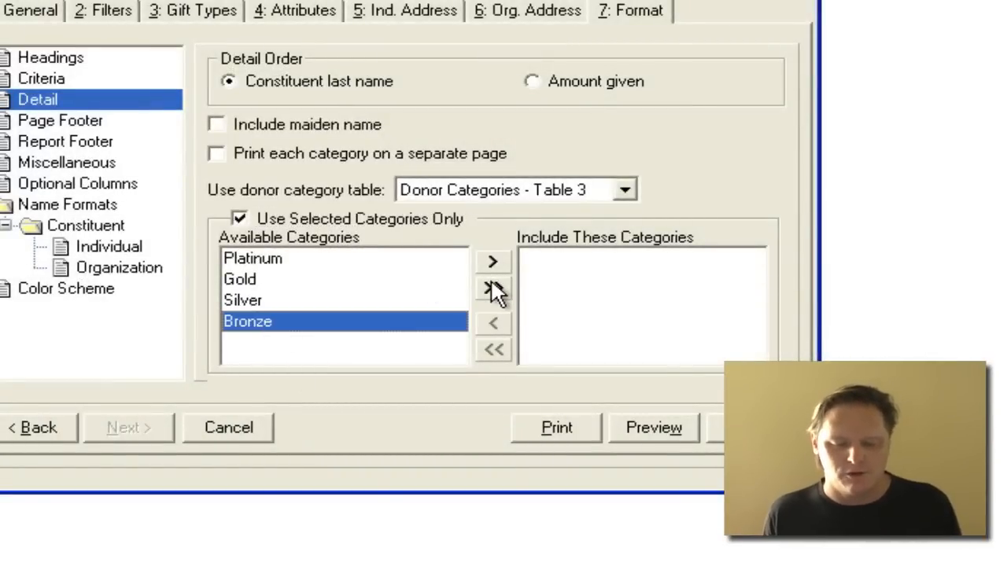
{"action": "left_click", "coordinate": [493, 288]}
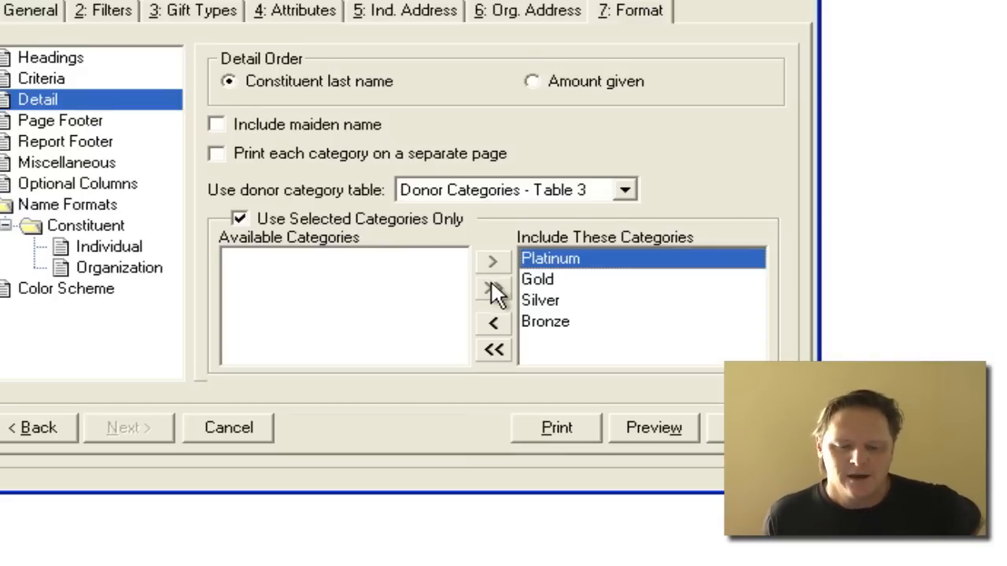
{"action": "left_click", "coordinate": [143, 367]}
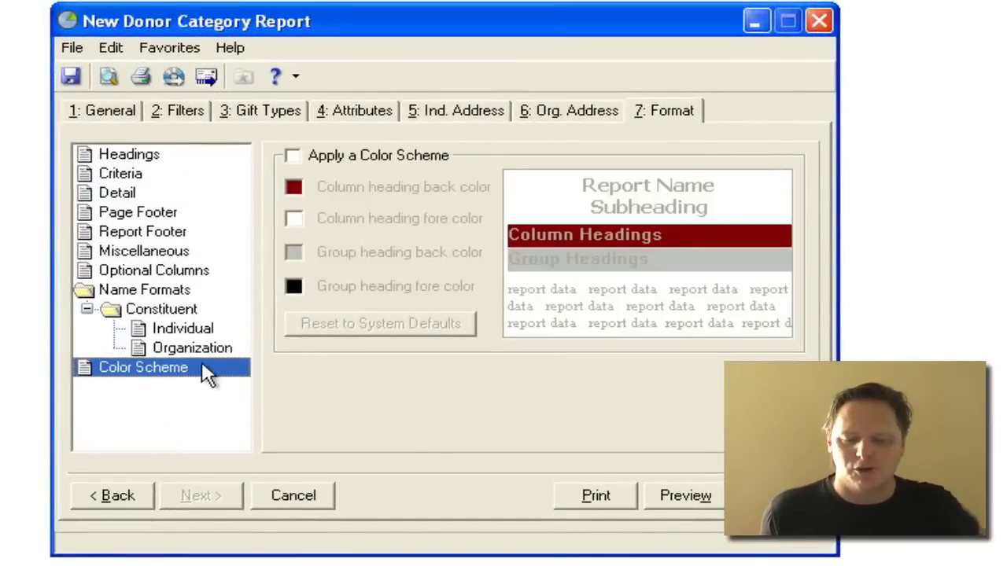
Step: Turn on Apply a Color Scheme and preview the Donor Wall report
{"action": "left_click", "coordinate": [294, 155]}
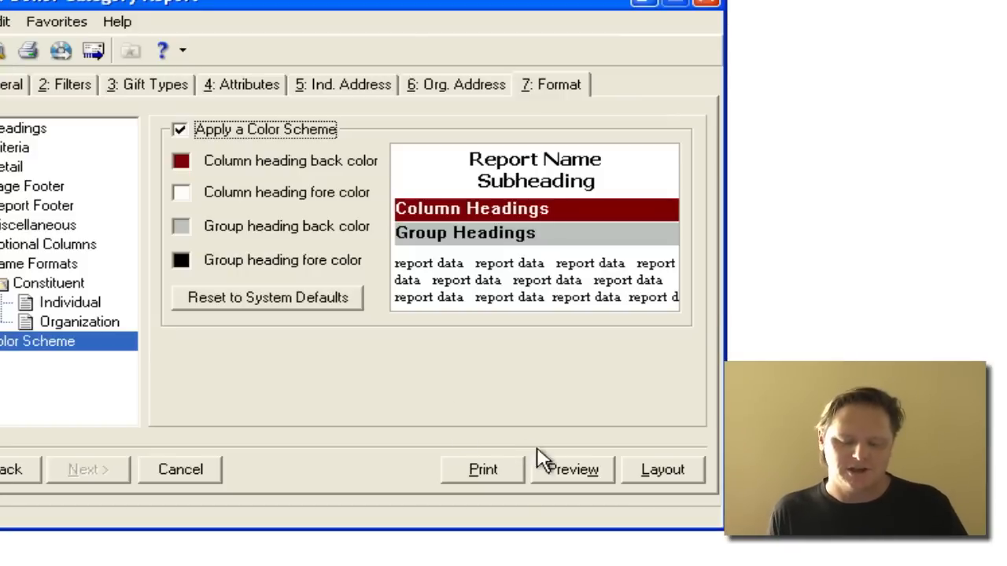
{"action": "left_click", "coordinate": [573, 469]}
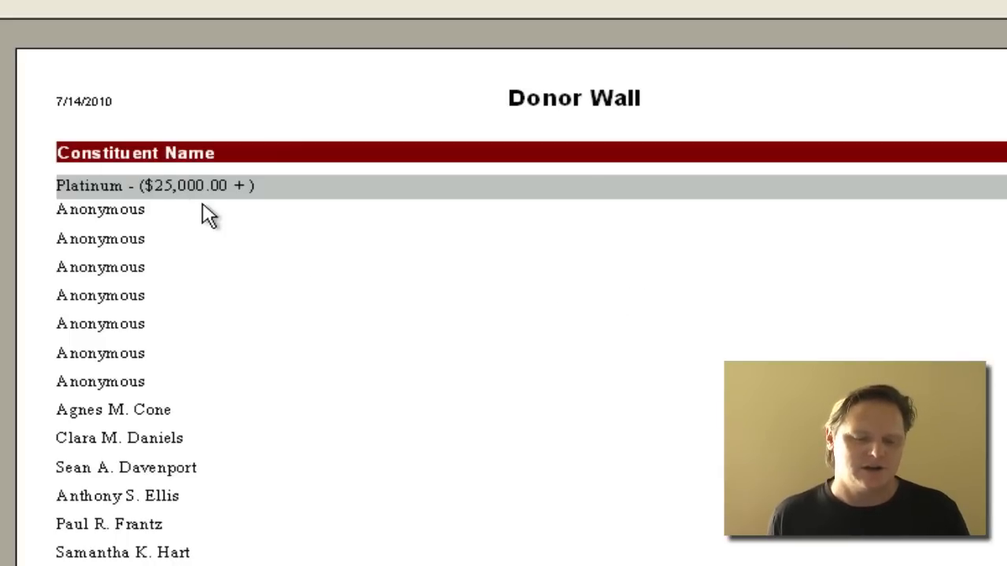
Step: Scroll through the preview and advance to its next page
{"action": "scroll", "scroll_direction": "down", "scroll_amount": 3}
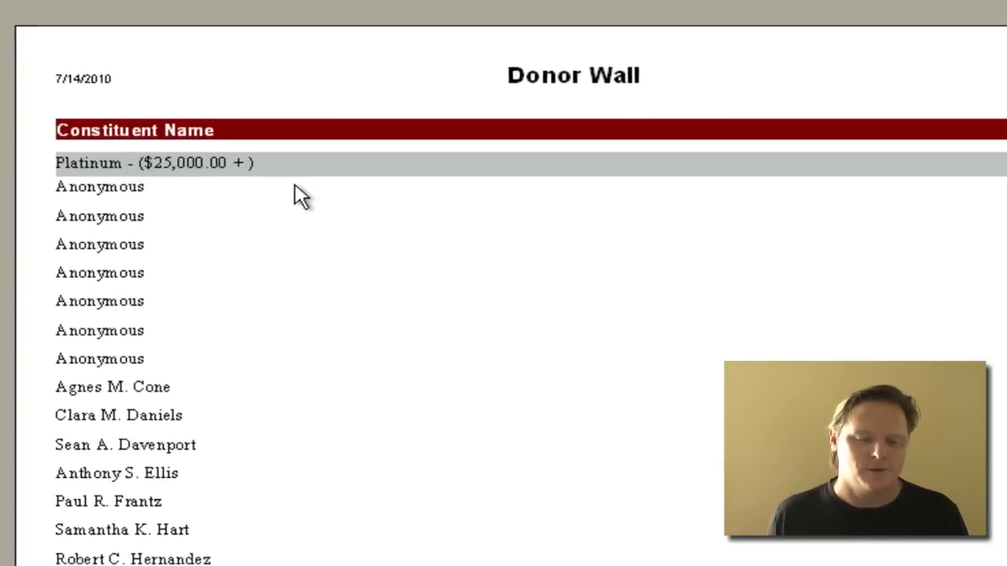
{"action": "scroll", "scroll_direction": "down", "scroll_amount": 3}
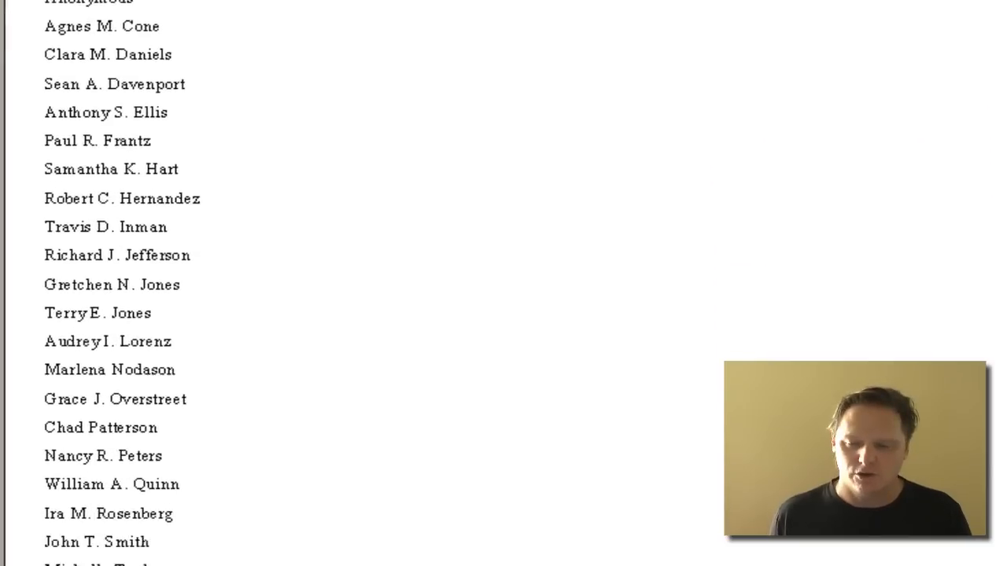
{"action": "scroll", "scroll_direction": "down", "scroll_amount": 3}
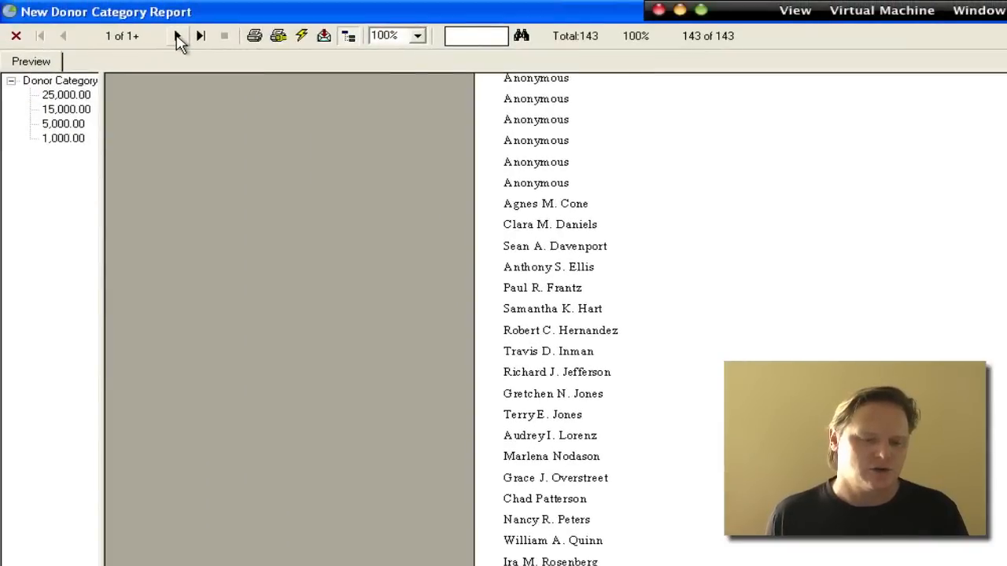
{"action": "left_click", "coordinate": [199, 35]}
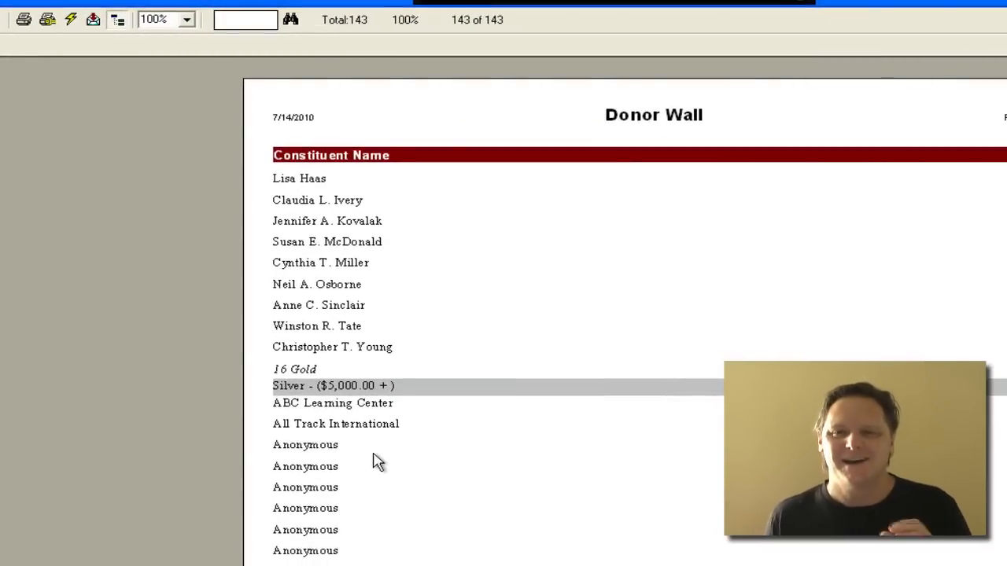
{"action": "mouse_move", "coordinate": [459, 433]}
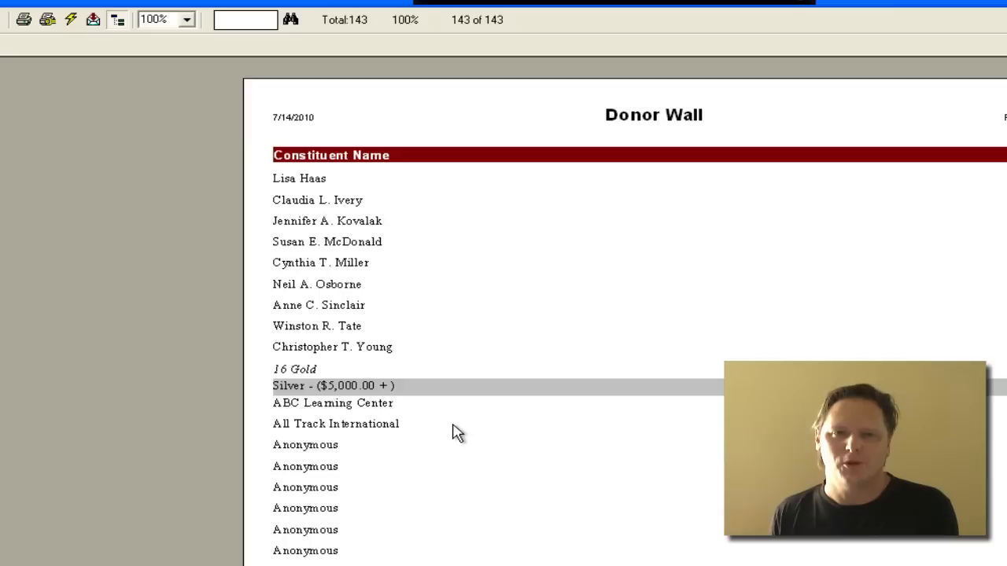
{"action": "mouse_move", "coordinate": [204, 244]}
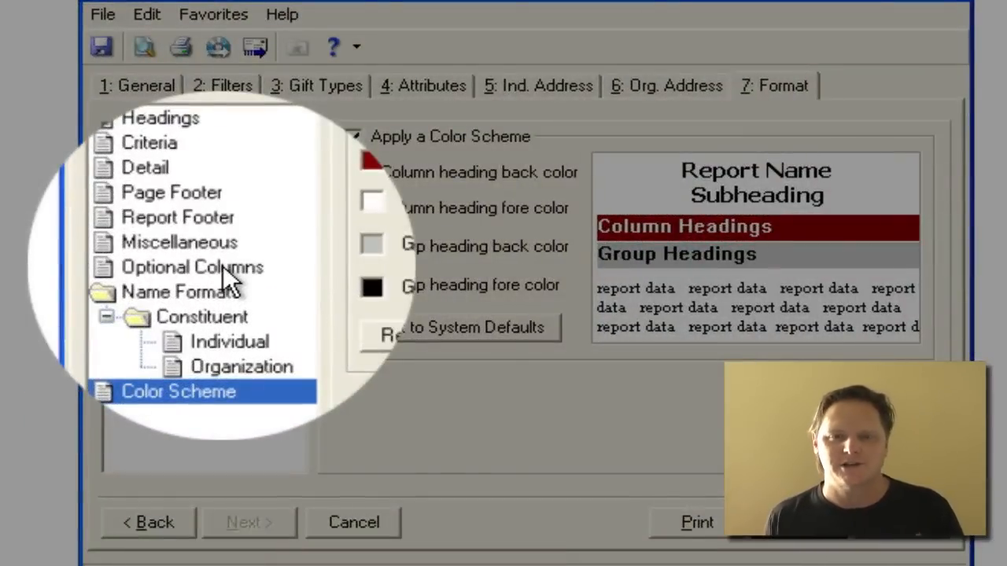
Step: Add Total given as an optional column and set the report type to Detail
{"action": "left_click", "coordinate": [193, 266]}
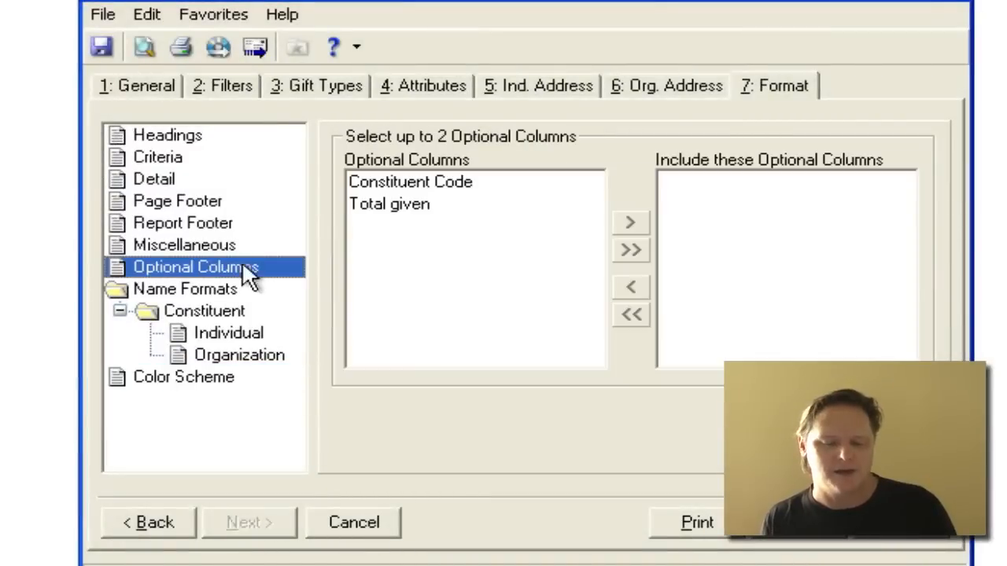
{"action": "left_click", "coordinate": [388, 204]}
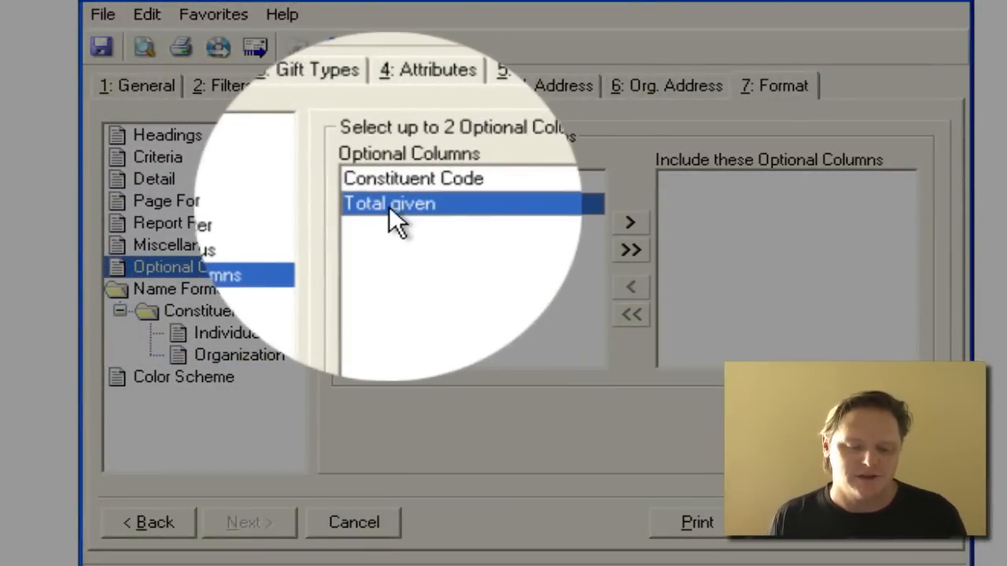
{"action": "left_click", "coordinate": [630, 222]}
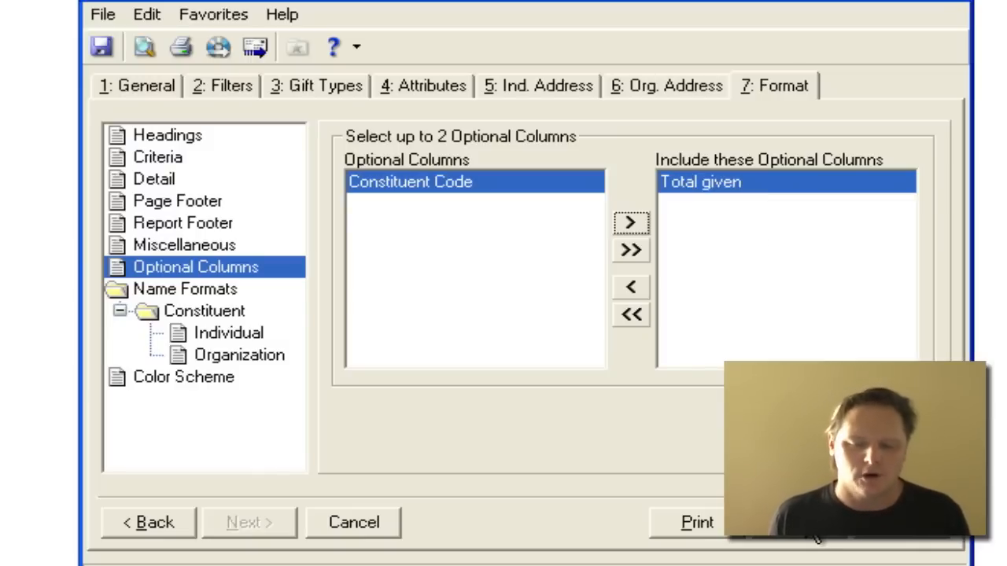
{"action": "left_click", "coordinate": [136, 86]}
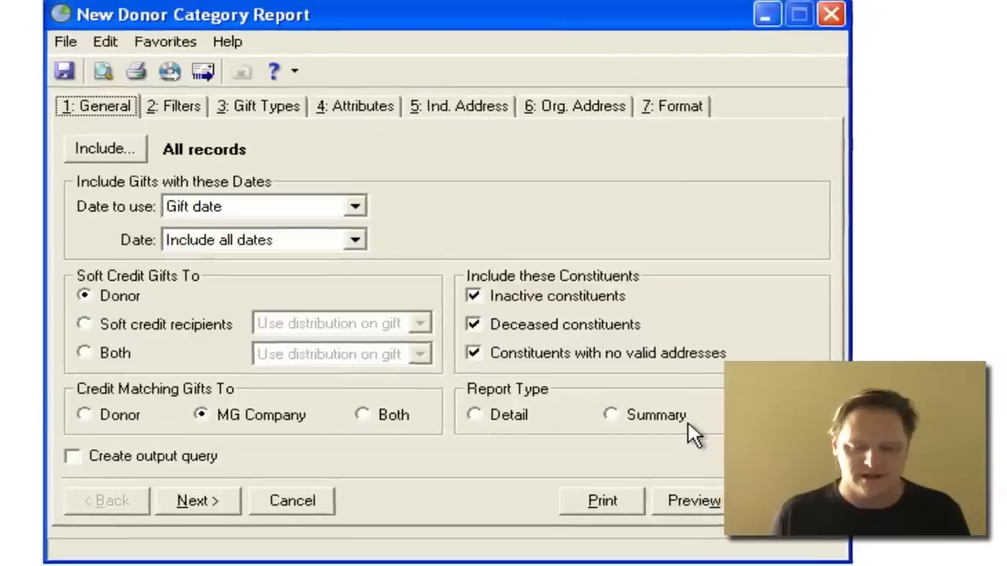
{"action": "left_click", "coordinate": [692, 500]}
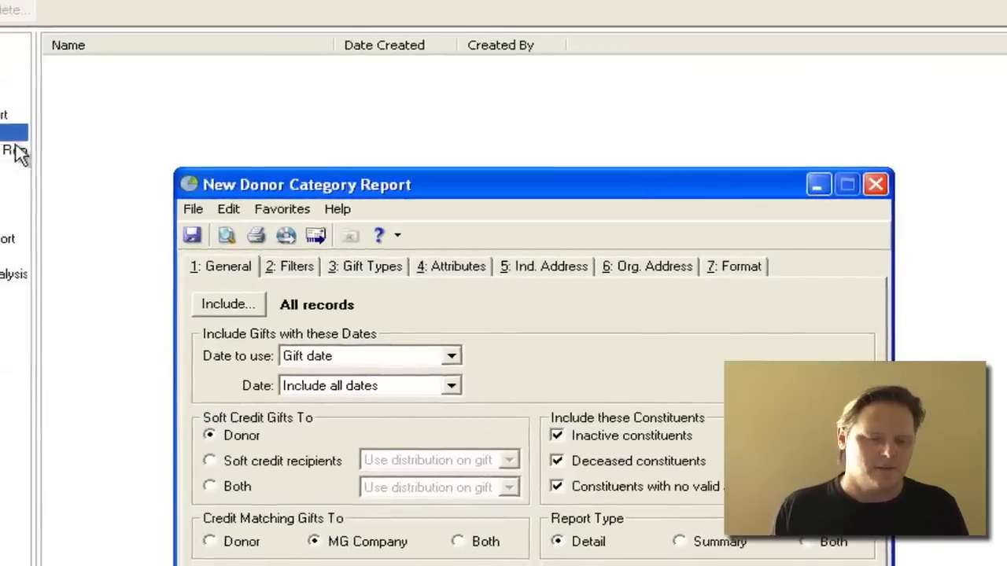
{"action": "left_click", "coordinate": [875, 184]}
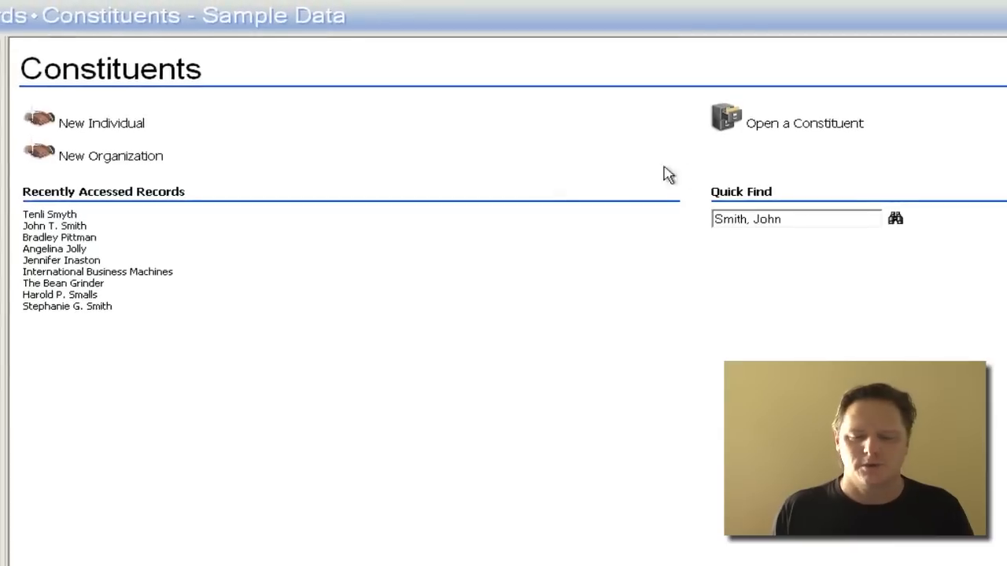
{"action": "type", "text": "c"}
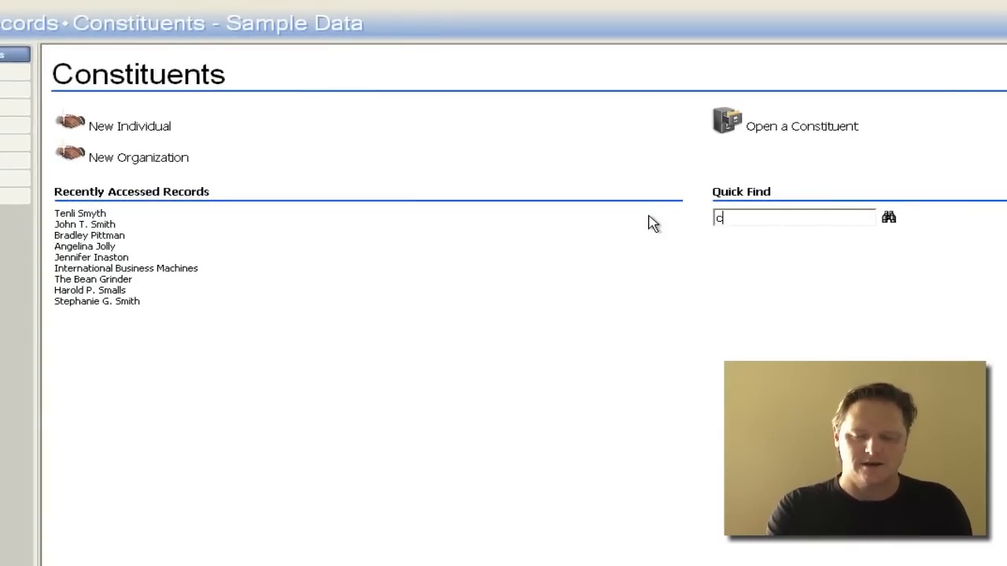
{"action": "type", "text": "one, ag"}
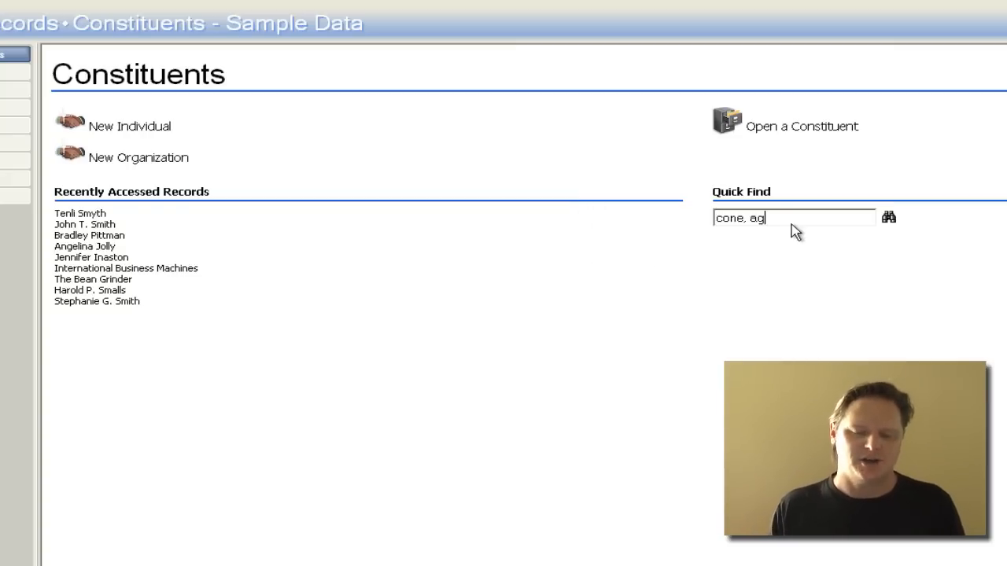
{"action": "mouse_move", "coordinate": [788, 219]}
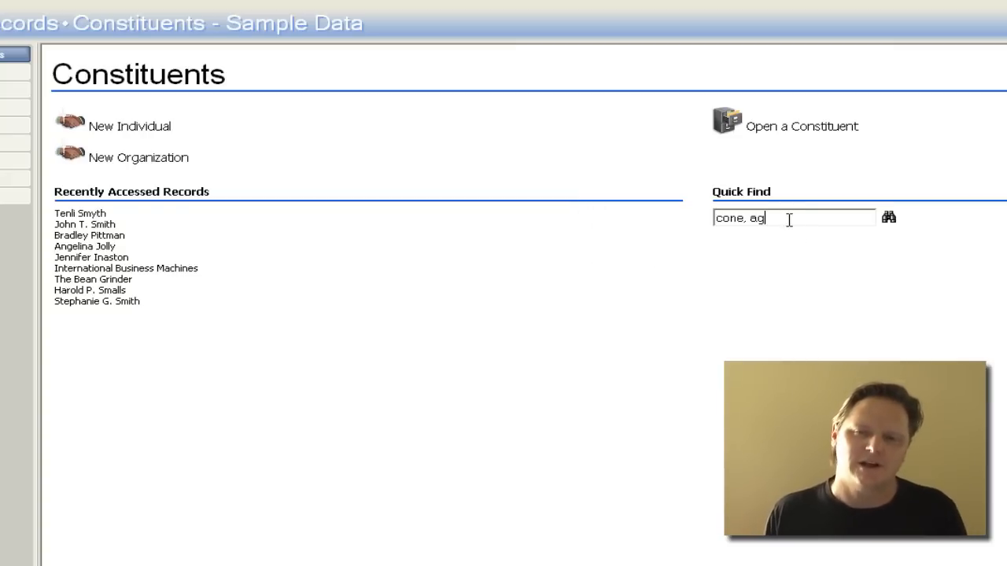
{"action": "left_click", "coordinate": [888, 217]}
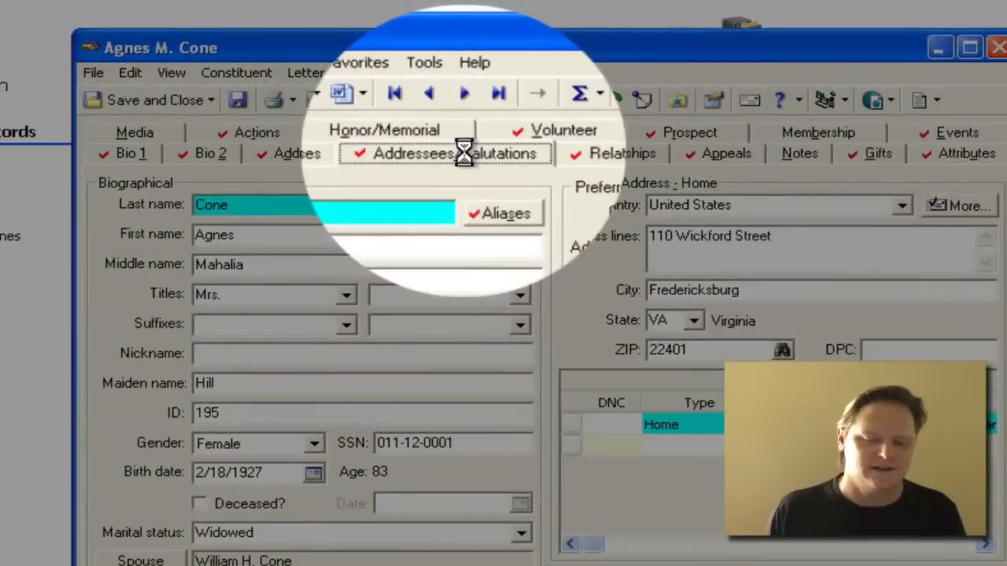
Step: Add a new Addressees/Salutations row of type Donor Wall Inscription
{"action": "left_click", "coordinate": [453, 152]}
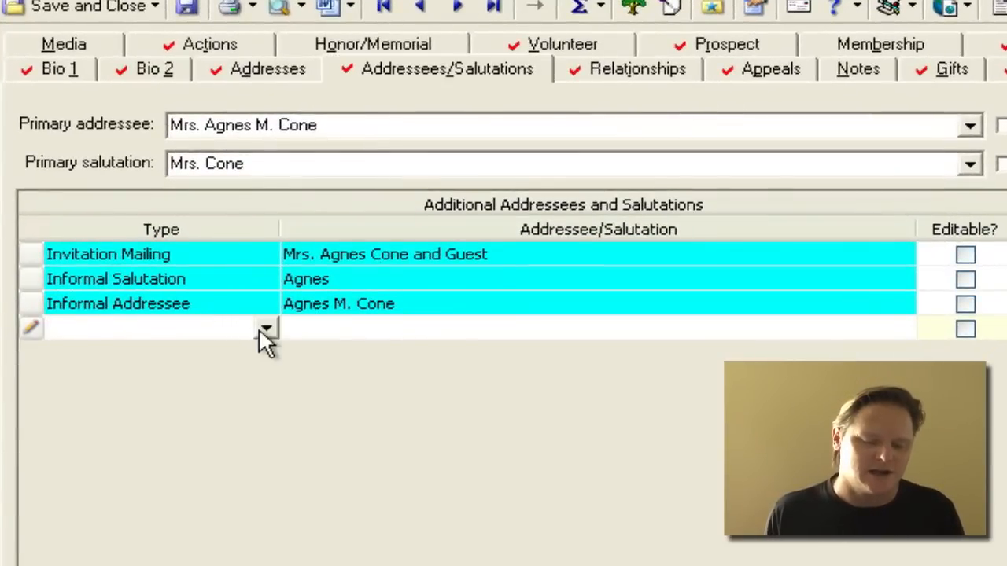
{"action": "left_click", "coordinate": [266, 328]}
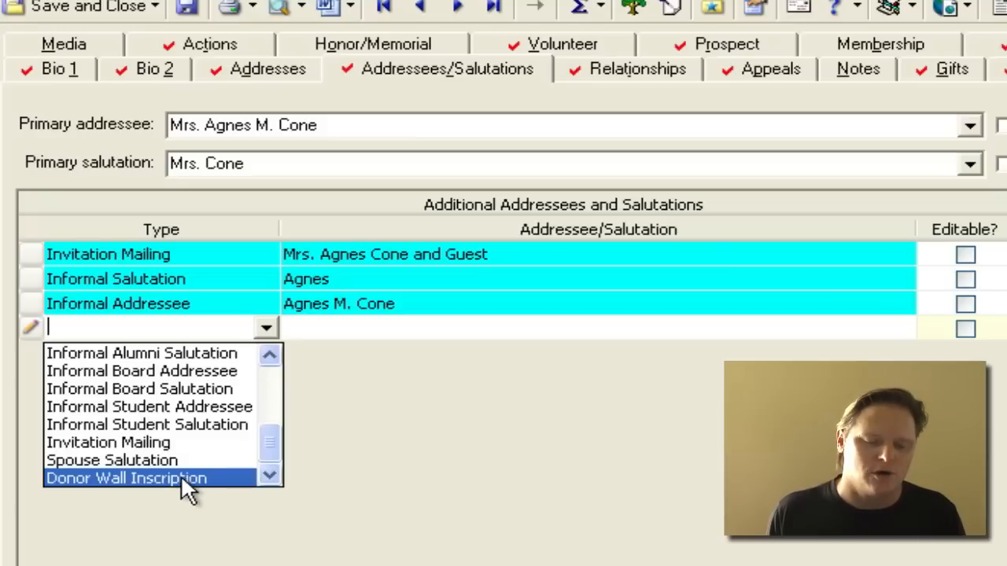
{"action": "left_click", "coordinate": [125, 478]}
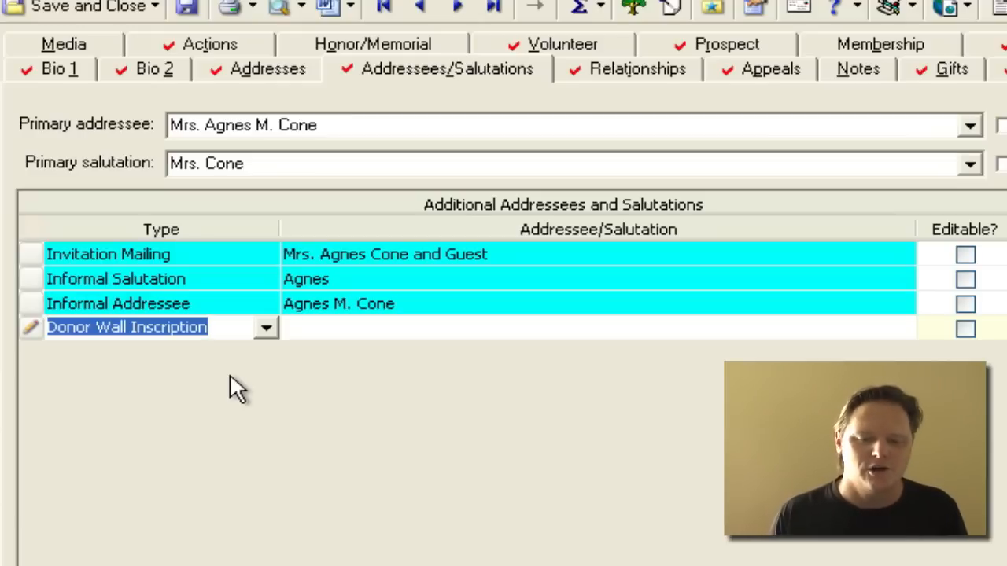
{"action": "left_click", "coordinate": [590, 328]}
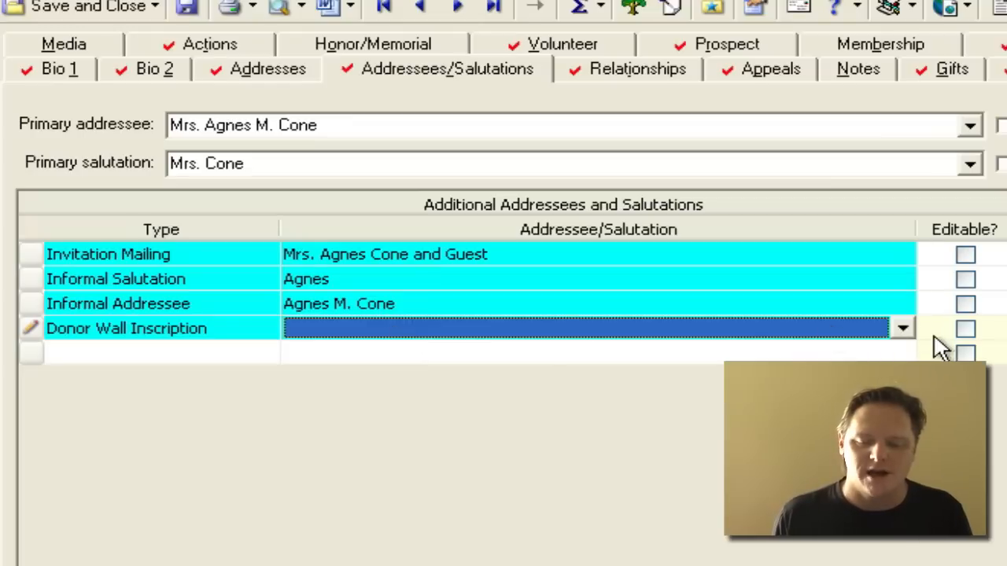
{"action": "left_click", "coordinate": [902, 328]}
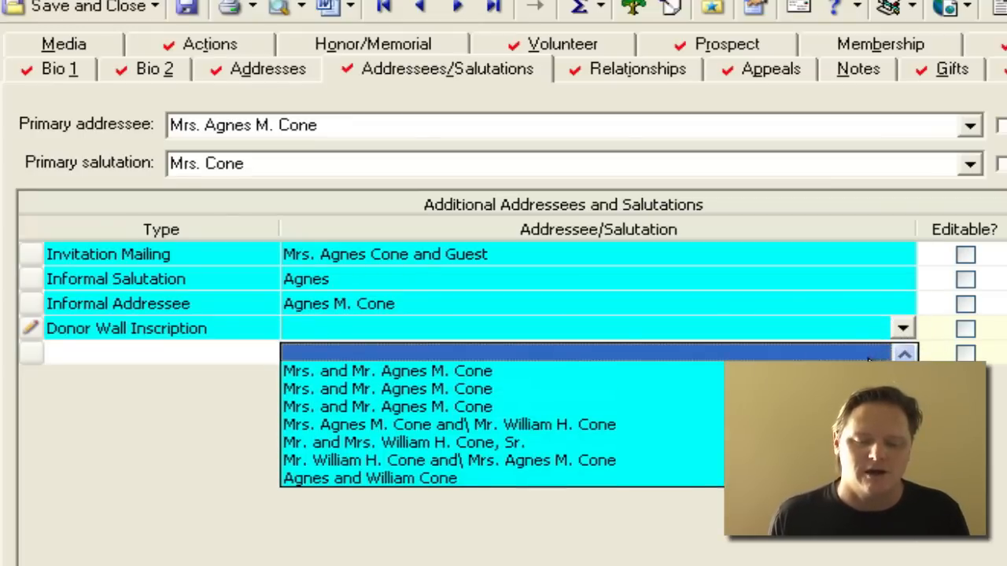
{"action": "left_click", "coordinate": [386, 370]}
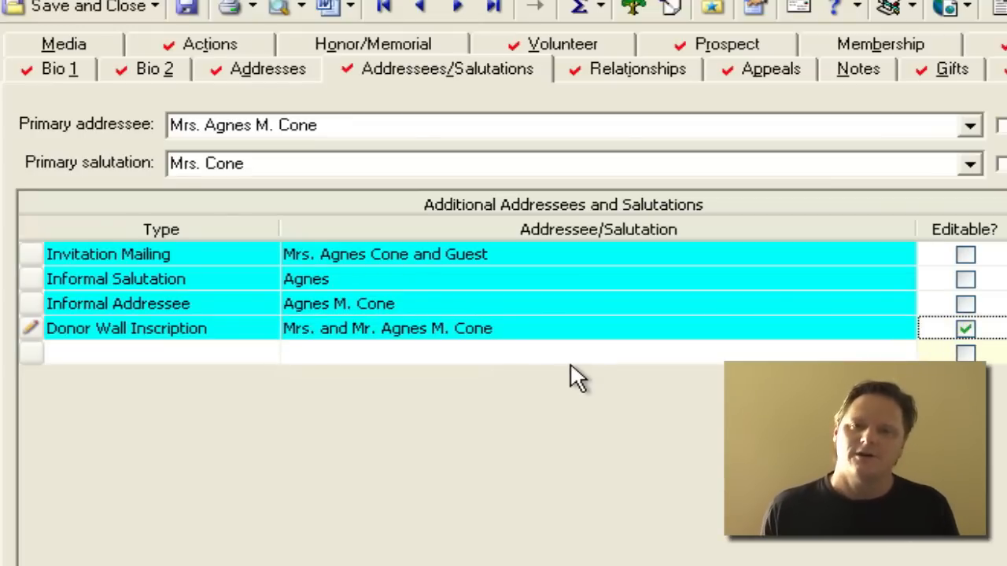
{"action": "double_click", "coordinate": [387, 328]}
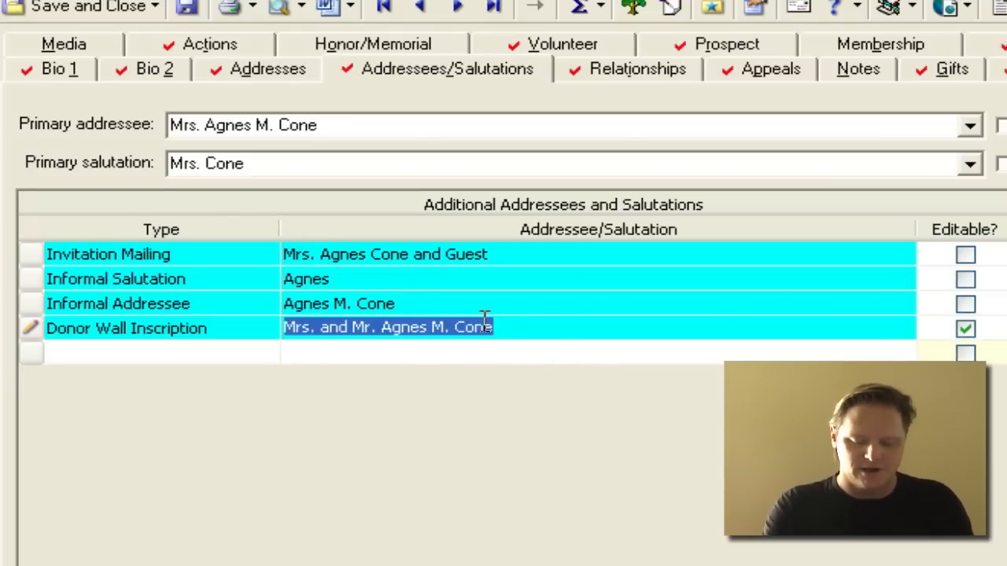
{"action": "type", "text": "The Cone F"}
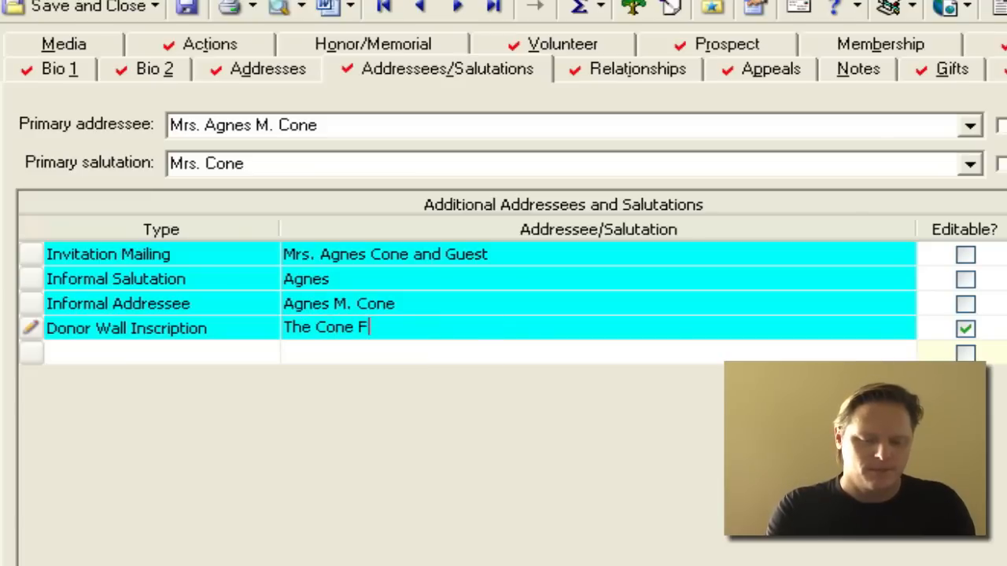
{"action": "type", "text": "amily"}
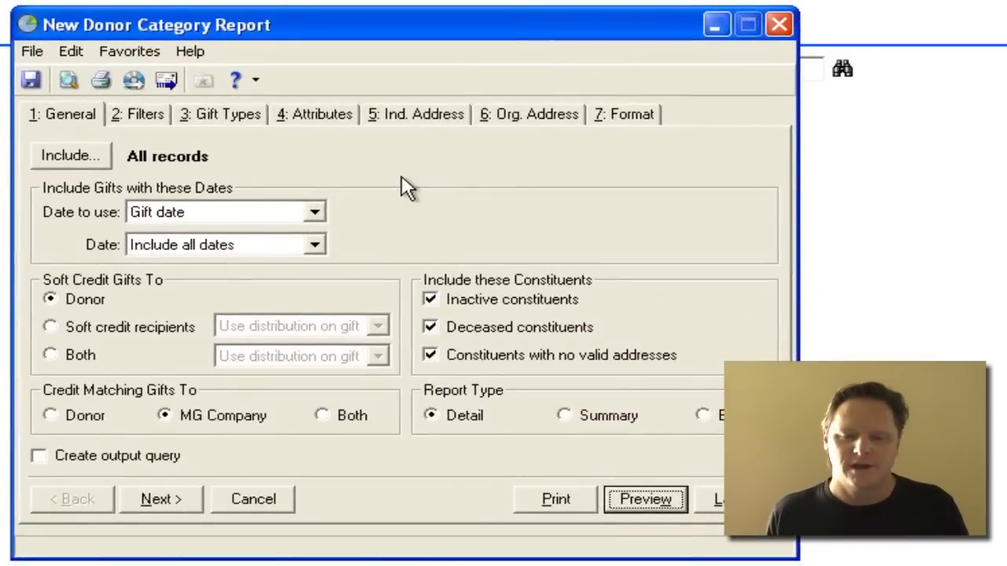
Step: Set individual names to Donor Wall Inscription, otherwise Primary Addressee, and preview the report
{"action": "left_click", "coordinate": [622, 114]}
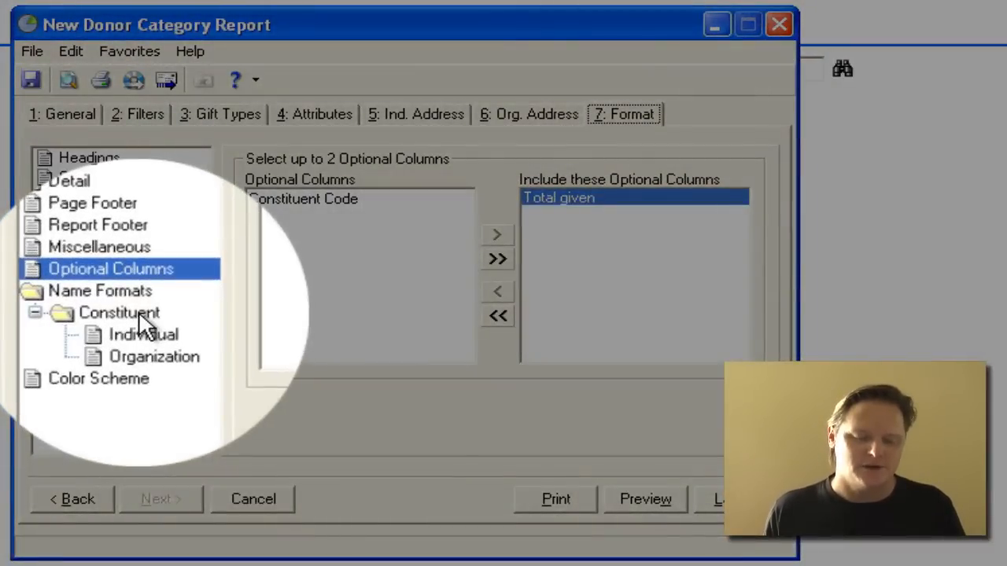
{"action": "left_click", "coordinate": [143, 334]}
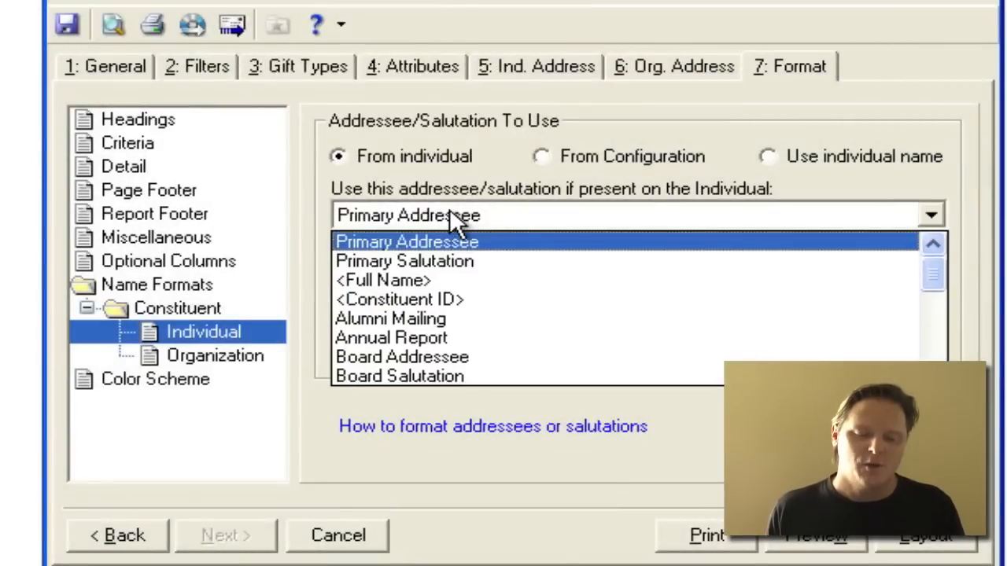
{"action": "scroll", "scroll_direction": "down", "scroll_amount": 3}
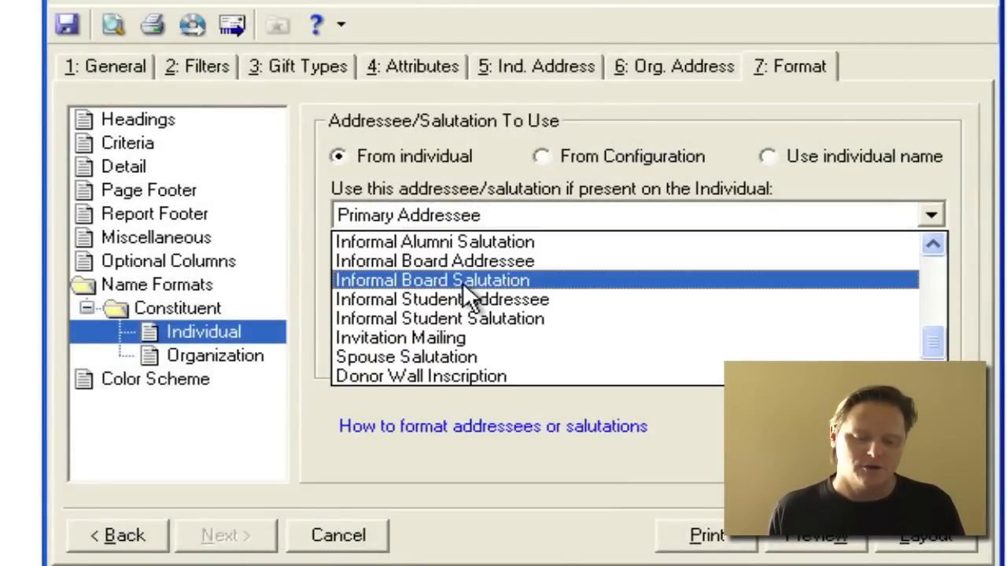
{"action": "left_click", "coordinate": [421, 376]}
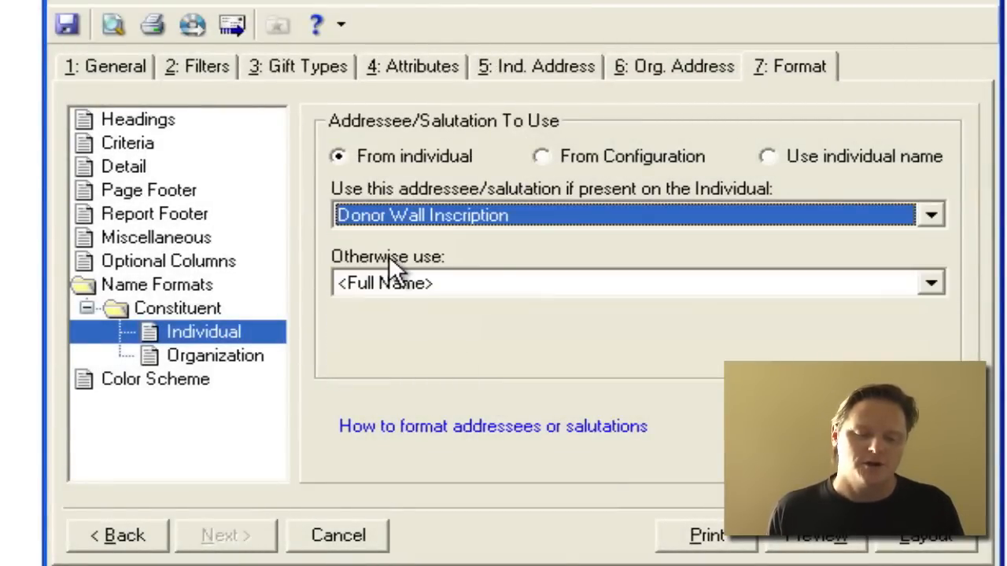
{"action": "left_click", "coordinate": [930, 282]}
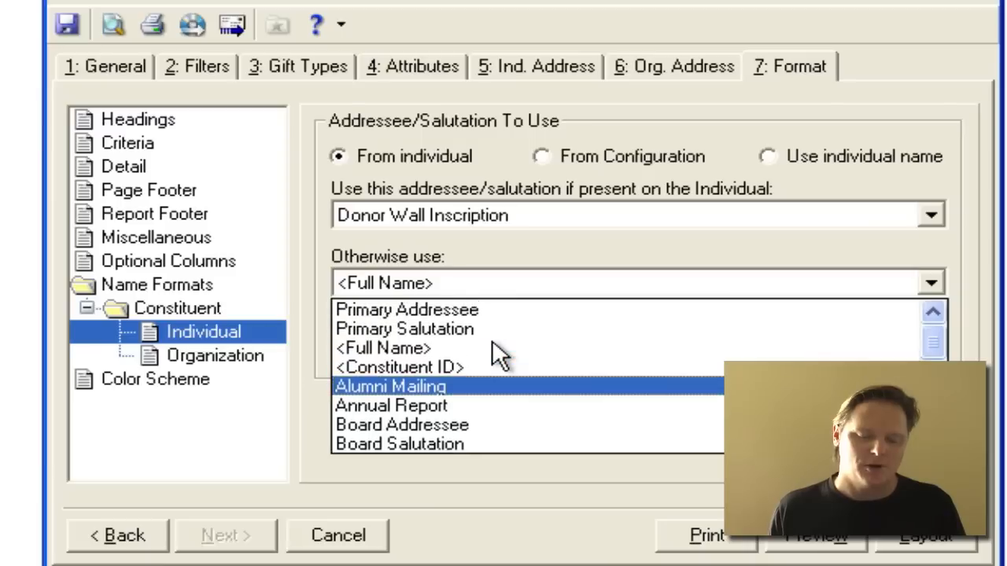
{"action": "left_click", "coordinate": [407, 309]}
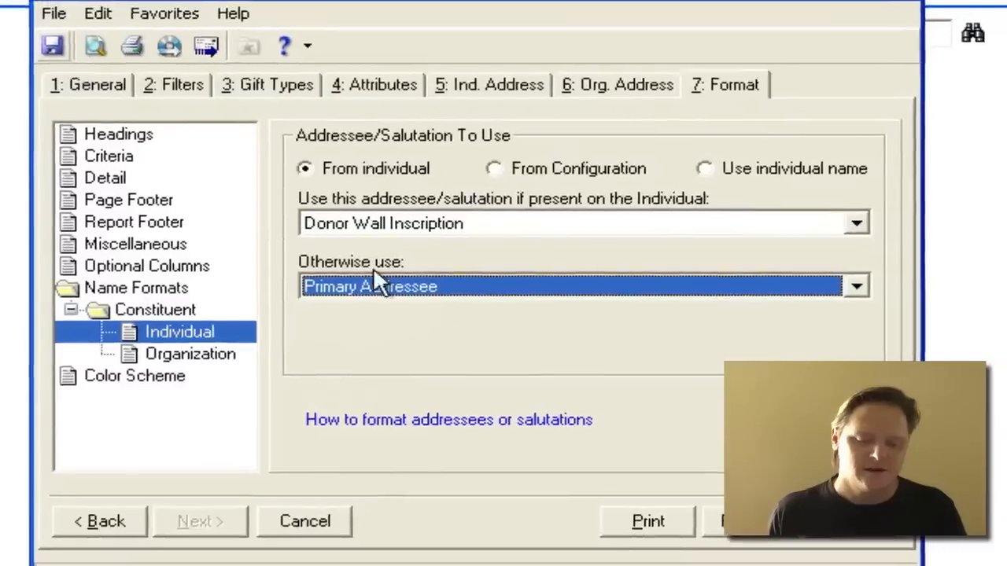
{"action": "left_click", "coordinate": [670, 504]}
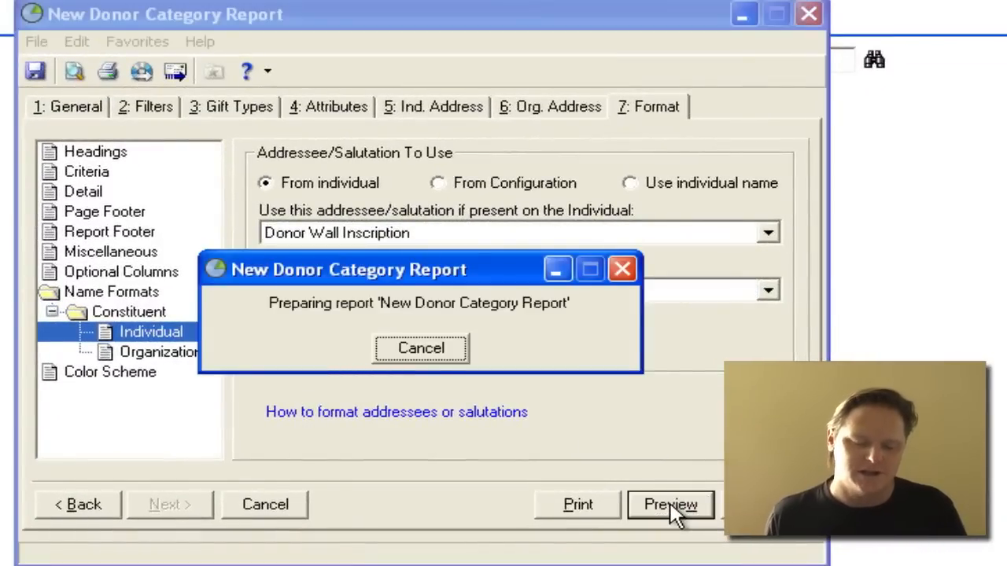
Step: Review the Donor Wall preview showing The Cone Family among Platinum donors and close it
{"action": "left_click", "coordinate": [670, 504]}
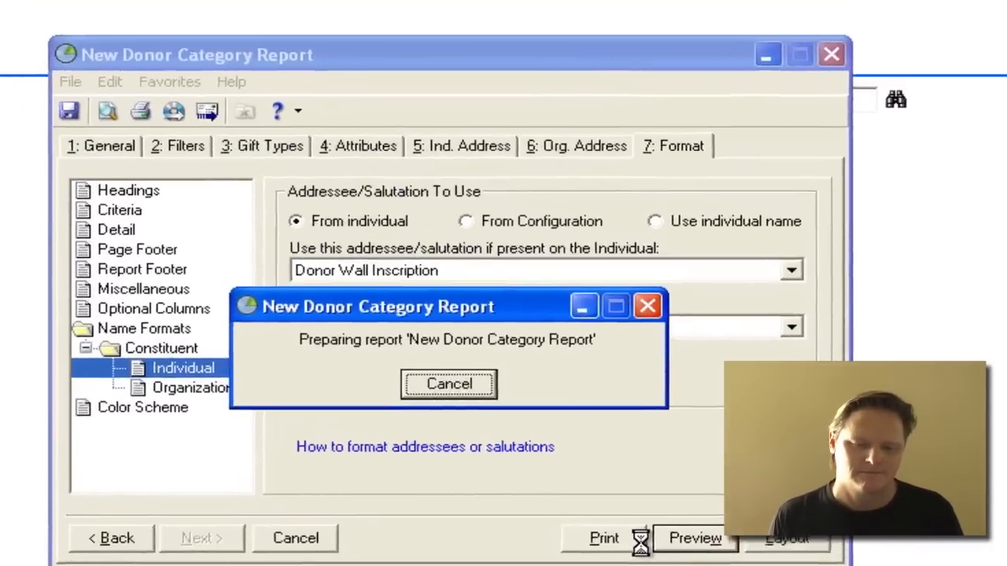
{"action": "left_click", "coordinate": [694, 538]}
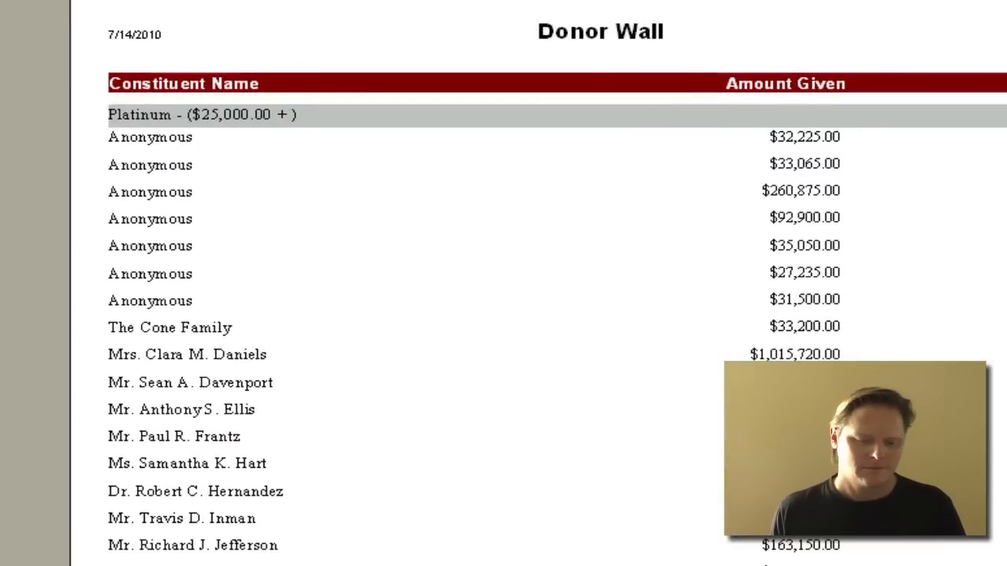
{"action": "mouse_move", "coordinate": [499, 543]}
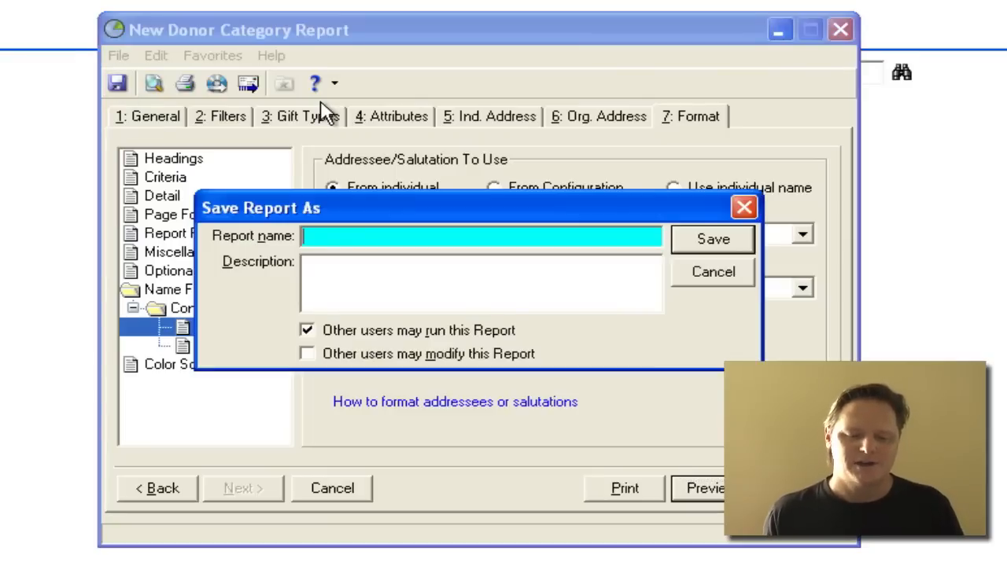
Step: Save the report under the name 'Donor Wall Report'
{"action": "type", "text": "o"}
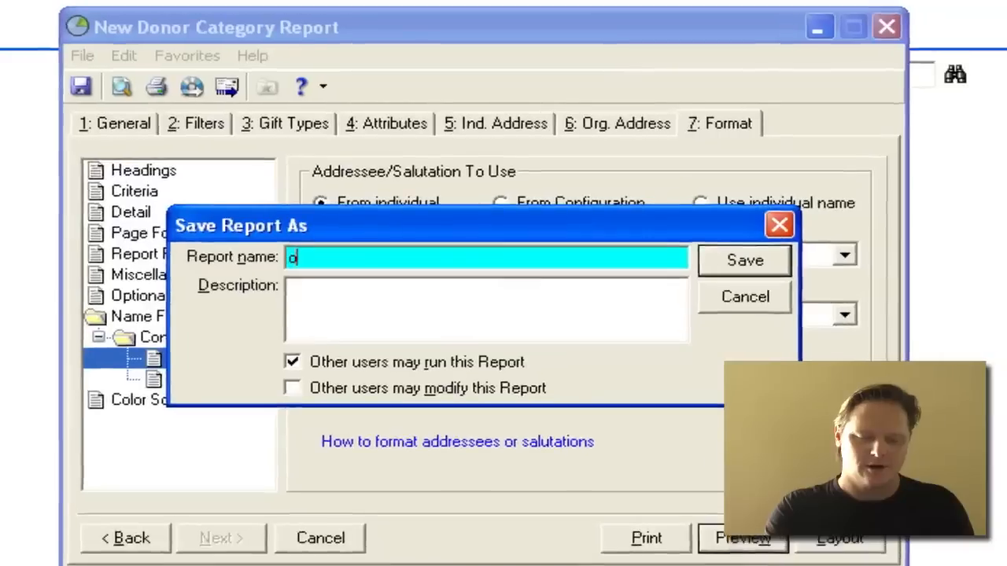
{"action": "type", "text": "Donor Wall Report"}
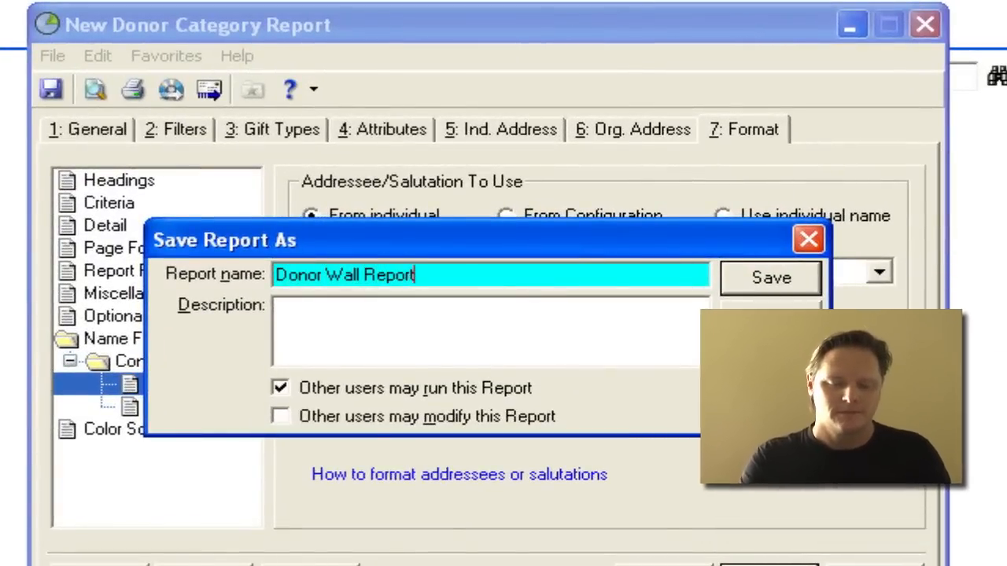
{"action": "left_click", "coordinate": [770, 277]}
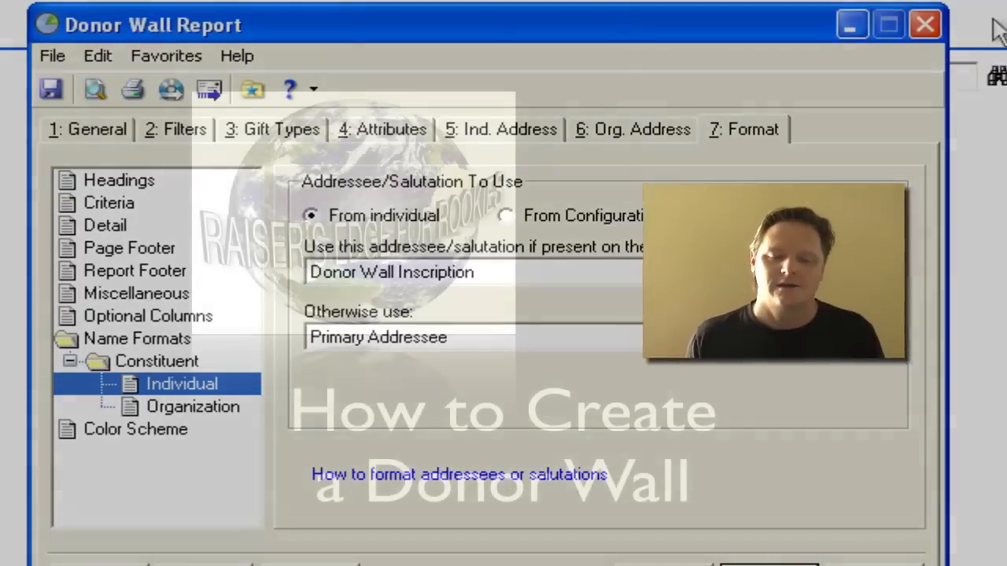